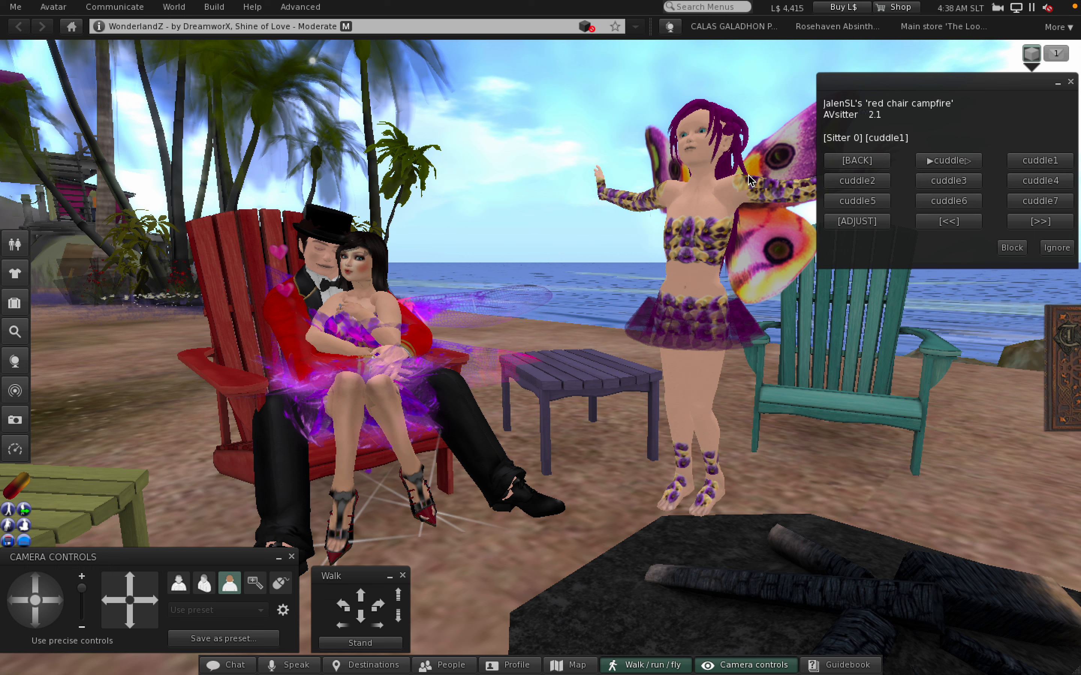
# Cycle the couple on the red chair through cuddle poses 2, 3 and 4.
pyautogui.click(857, 181)
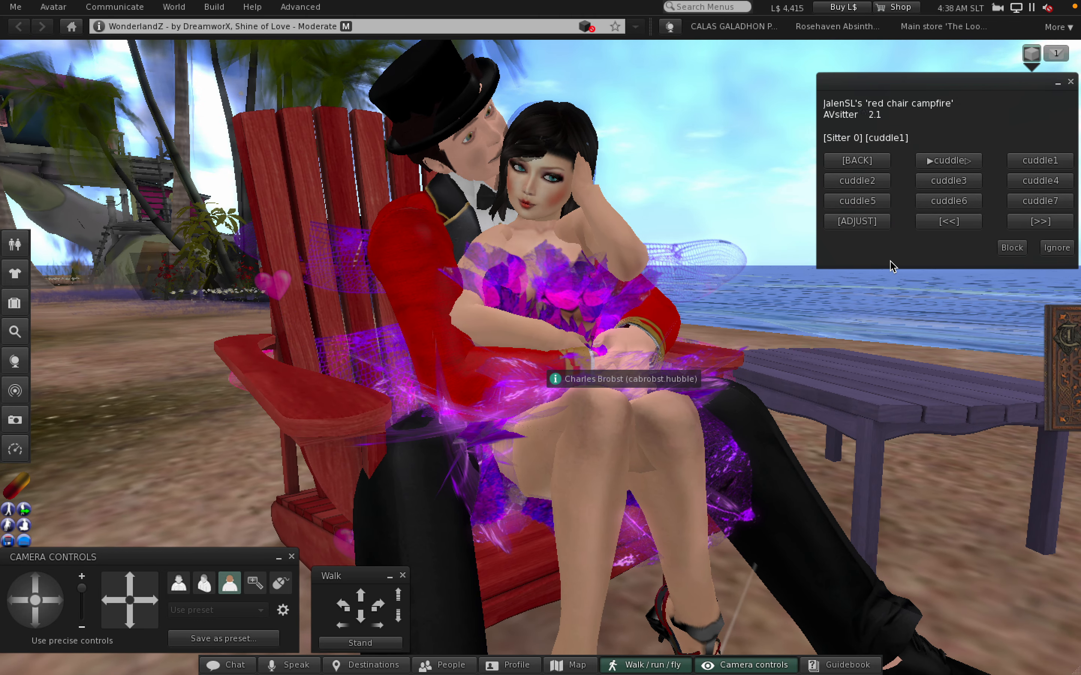
pyautogui.click(856, 181)
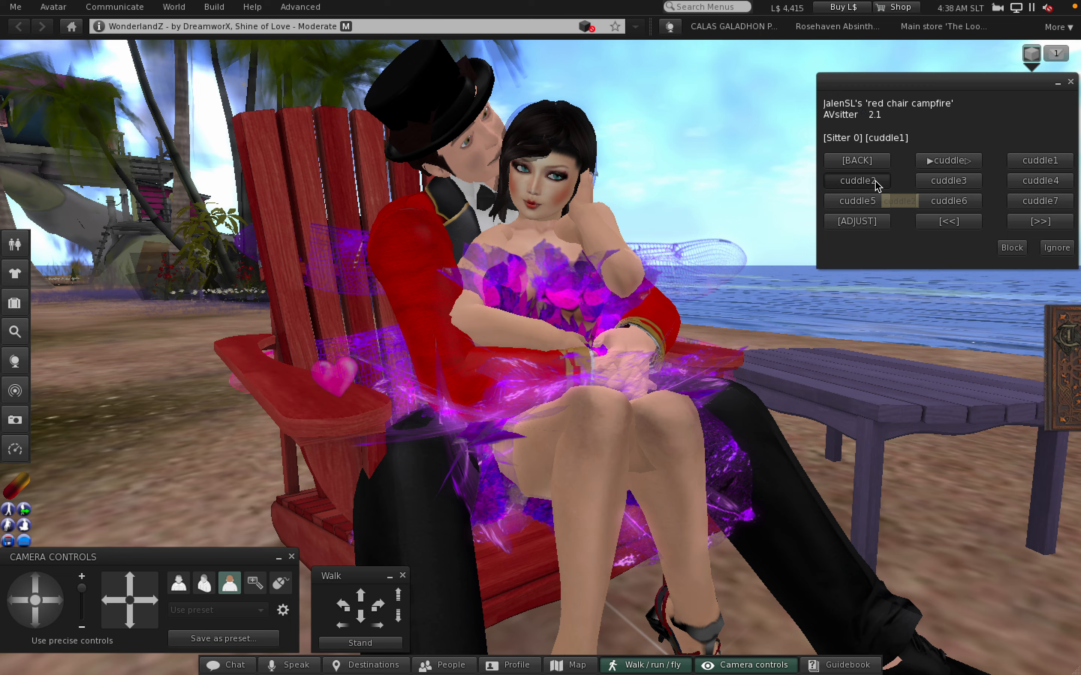
pyautogui.click(856, 181)
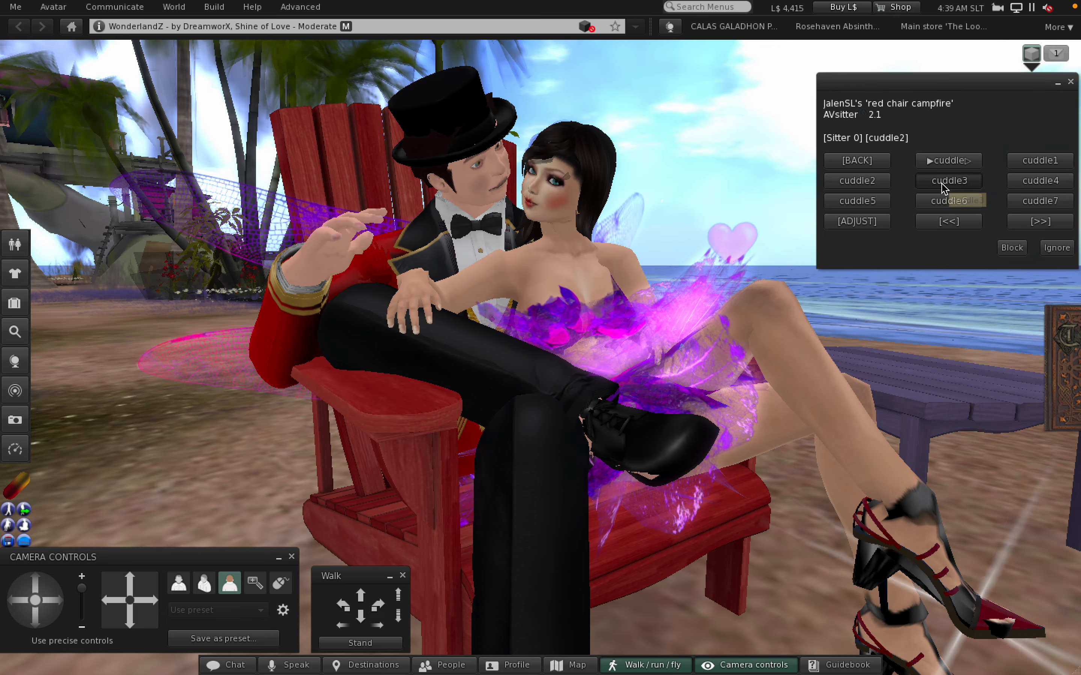
pyautogui.click(948, 181)
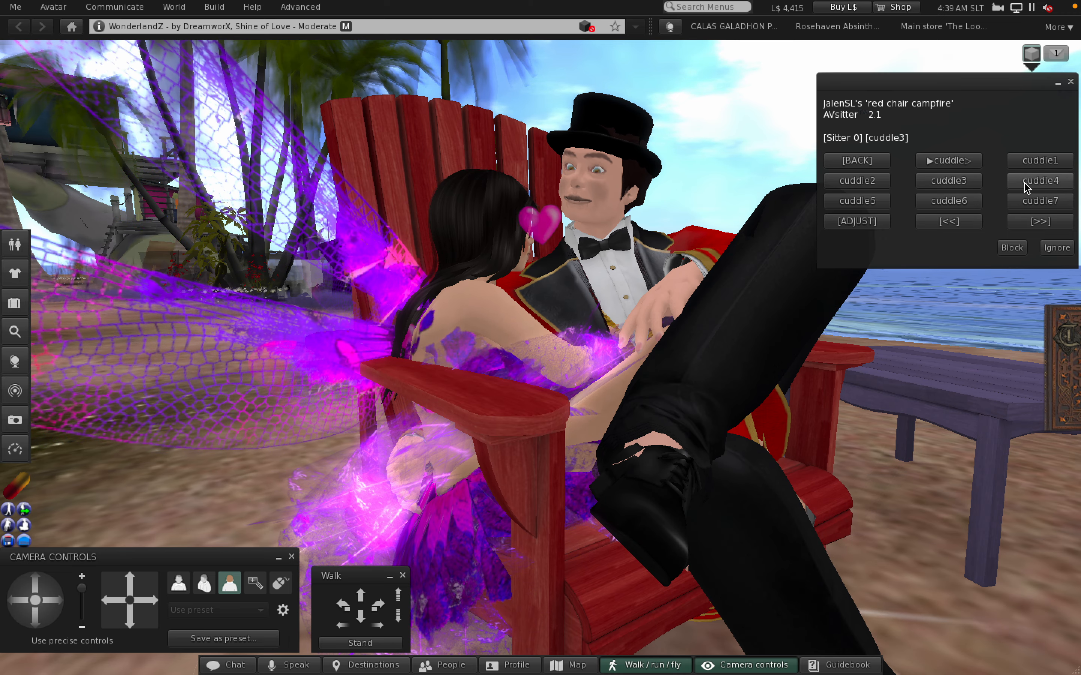
pyautogui.click(1039, 181)
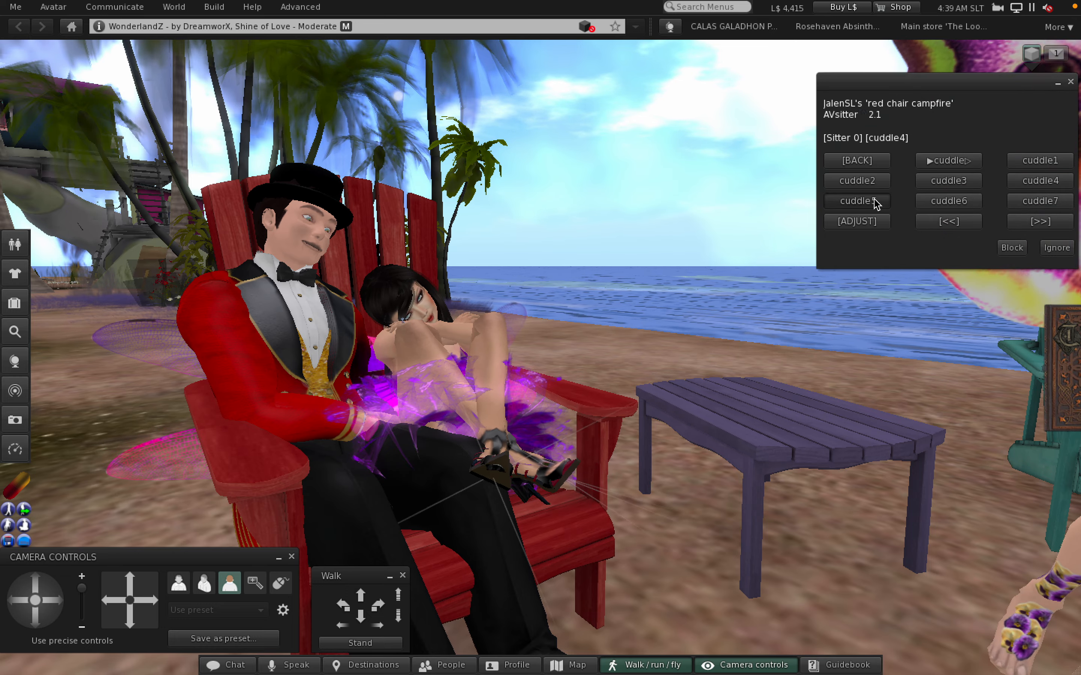
# Continue the couple through cuddle poses 5, 6 and 7.
pyautogui.click(856, 200)
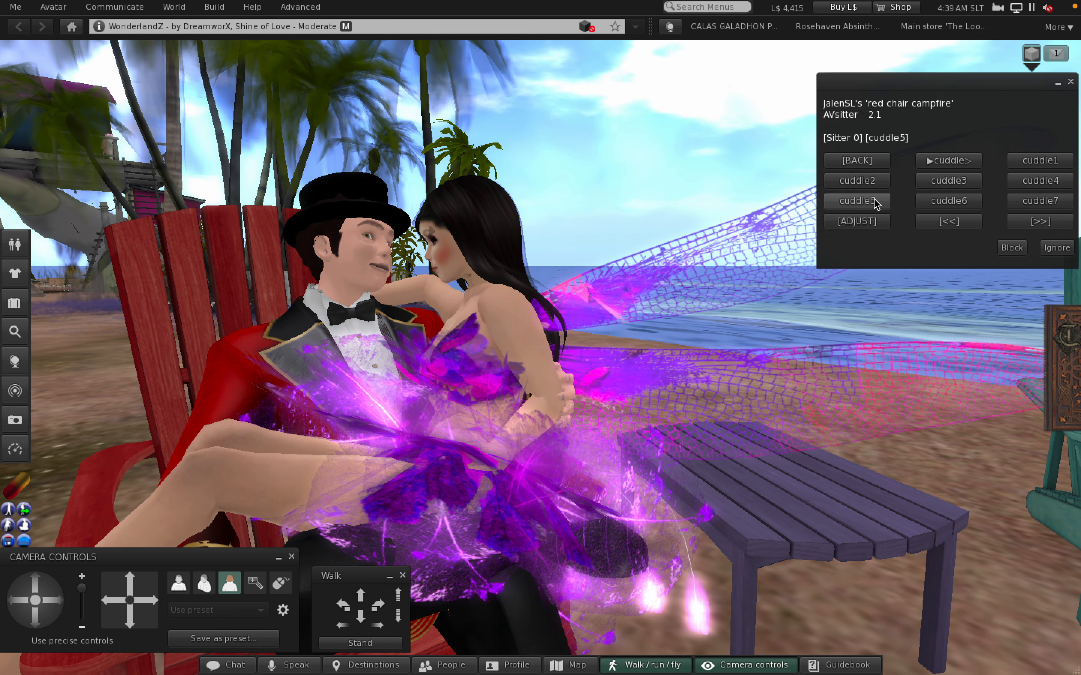
pyautogui.click(947, 201)
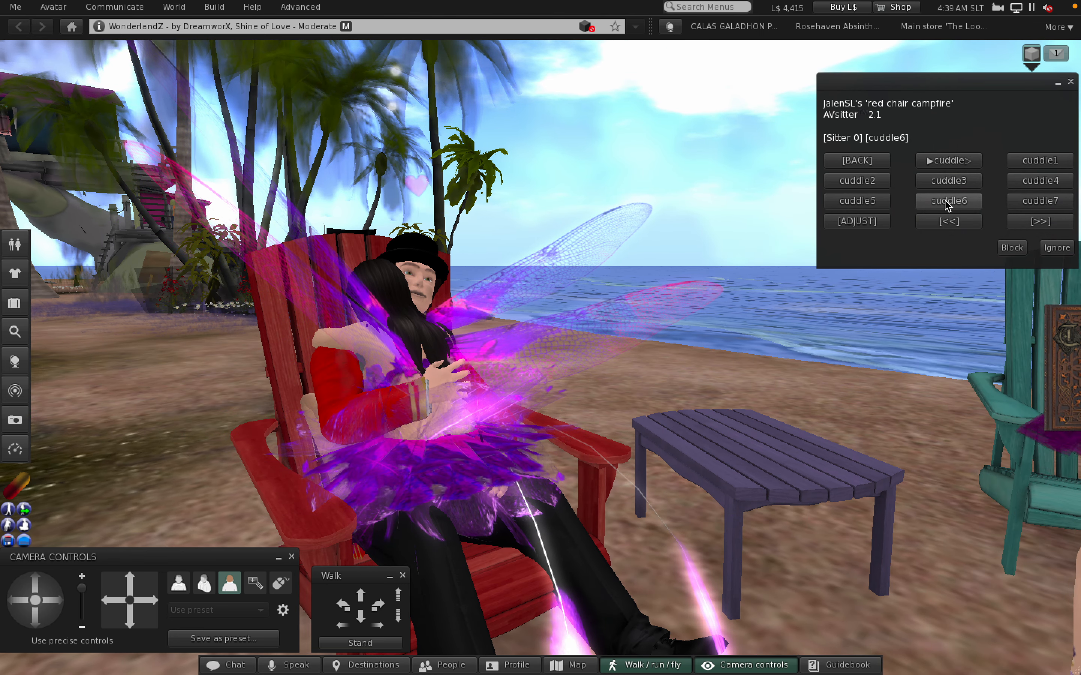
pyautogui.click(1039, 201)
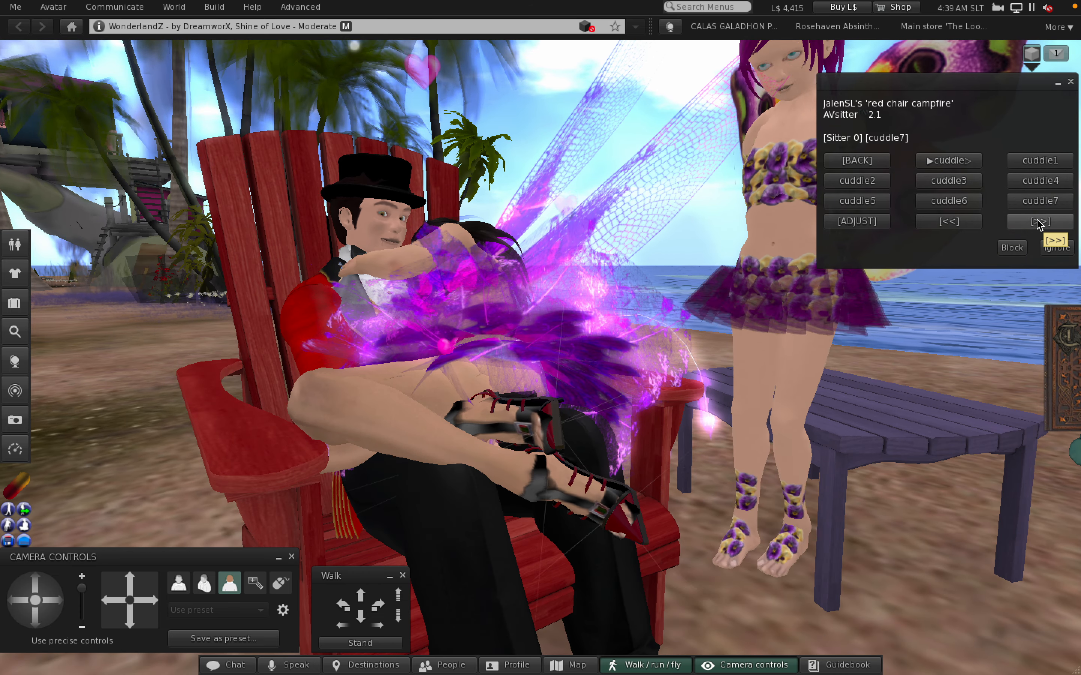
# Go to the next pose page and put the couple in cuddle poses 8 and 9.
pyautogui.click(1039, 221)
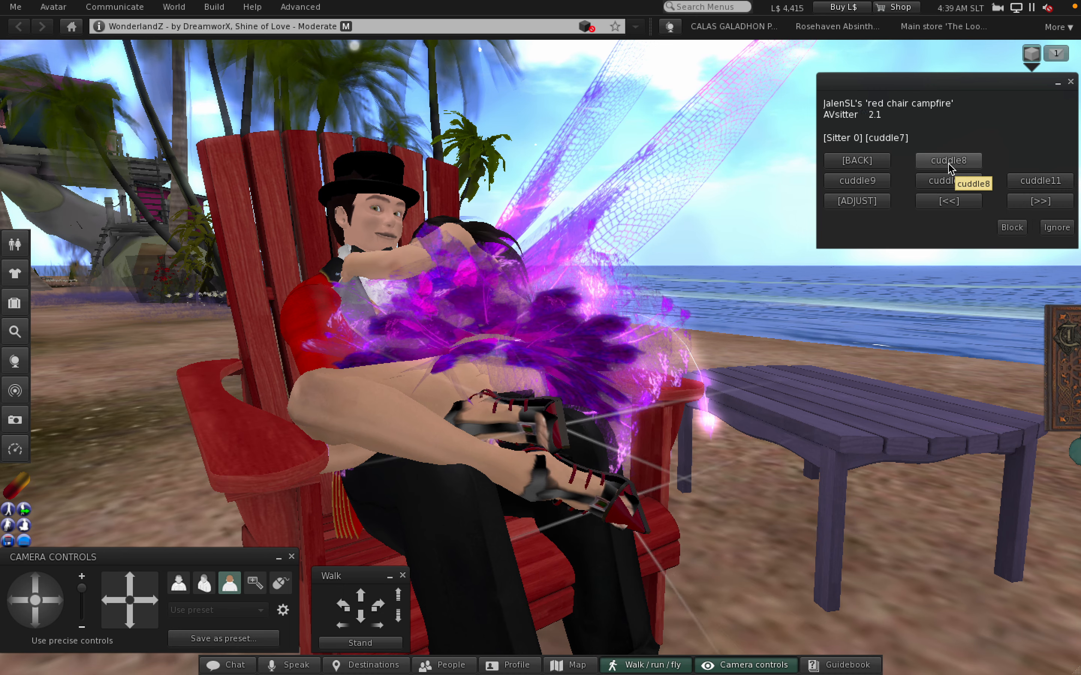
pyautogui.click(947, 160)
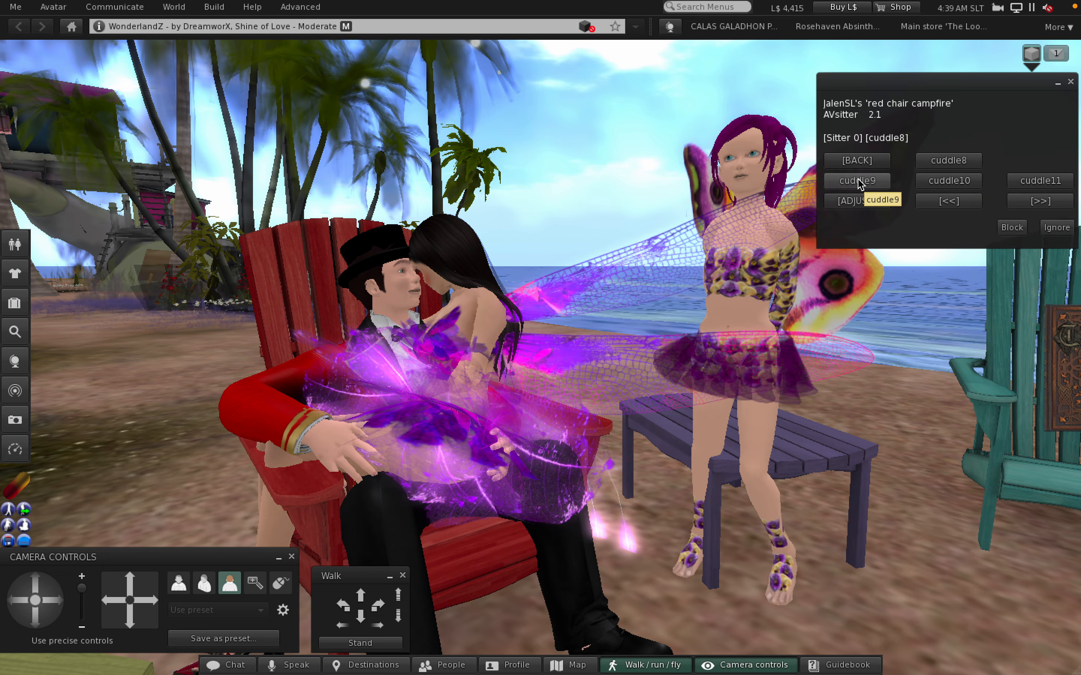
pyautogui.click(856, 181)
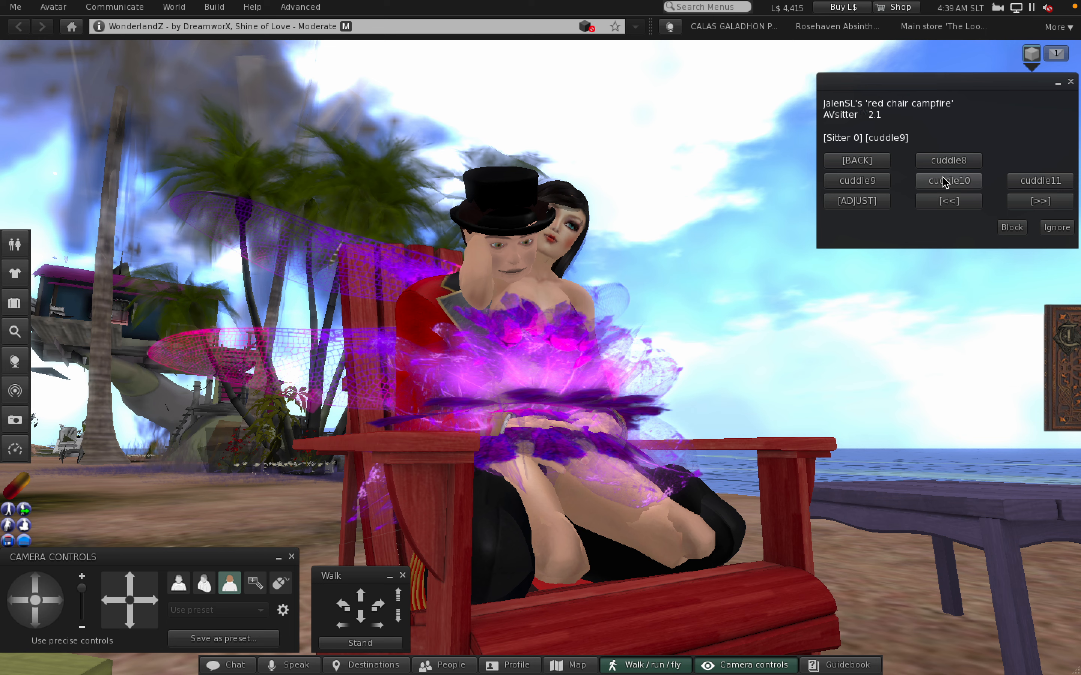
# Move the couple on through cuddle poses 10 and 11.
pyautogui.click(948, 181)
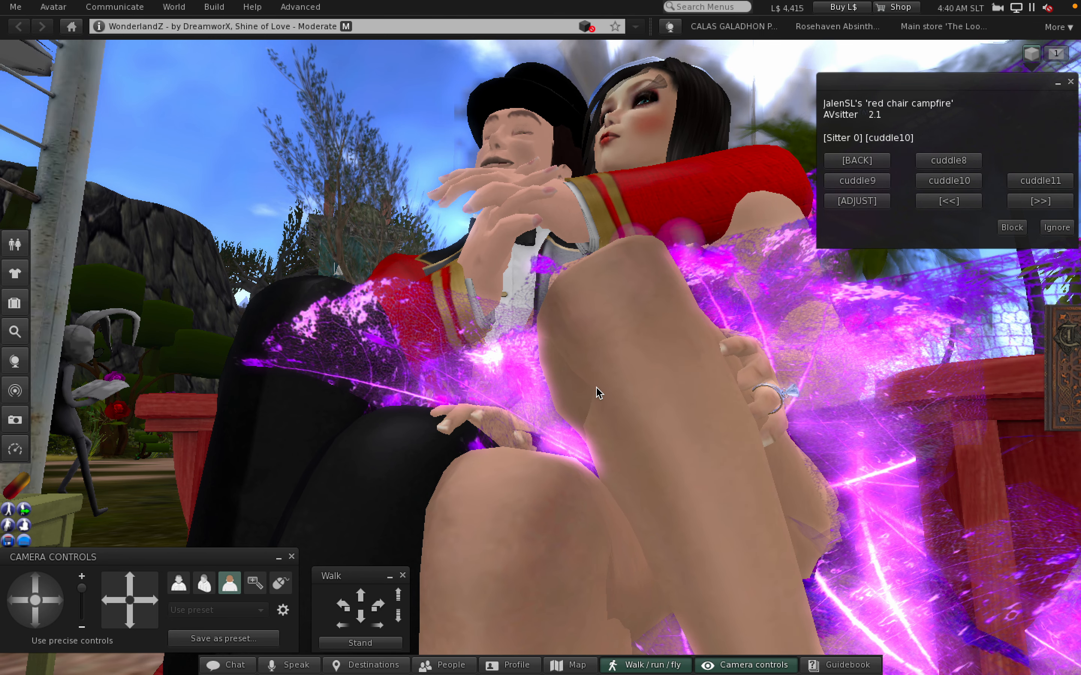
pyautogui.click(1038, 181)
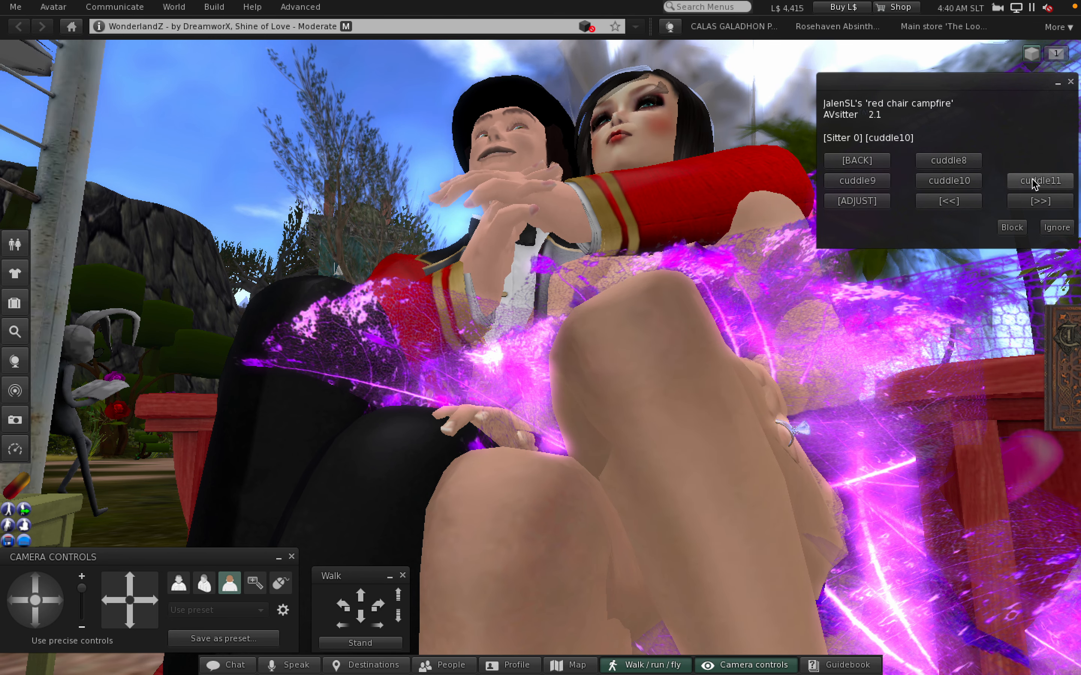
pyautogui.click(1038, 181)
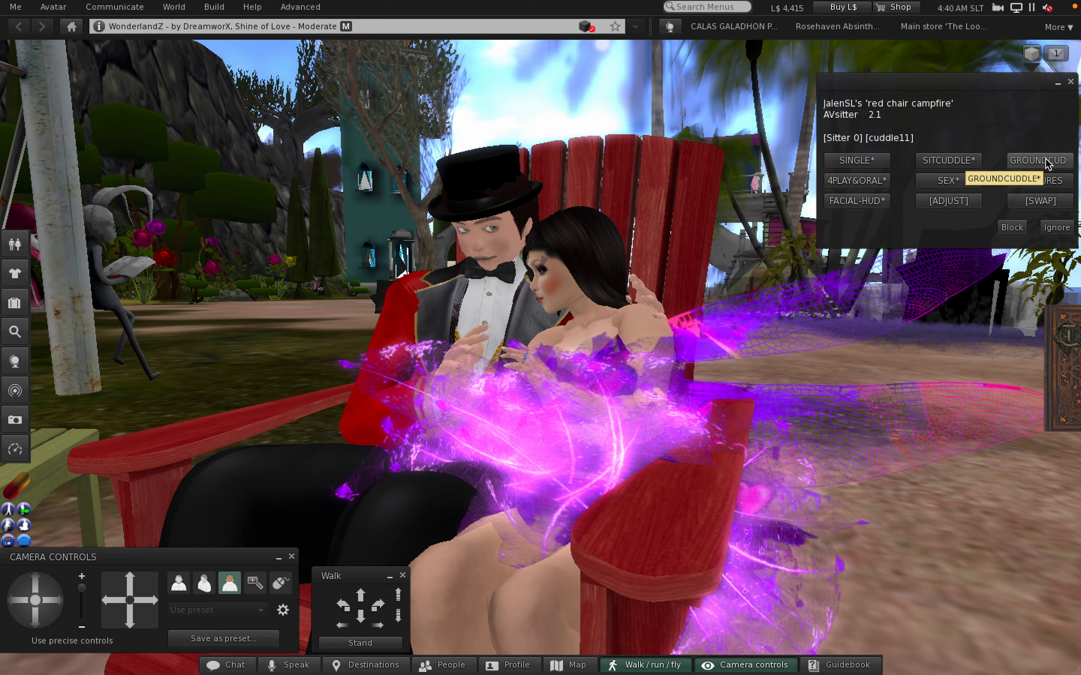
# Switch to the ground cuddle set and run the couple through ground cuddles 1 to 3.
pyautogui.click(1036, 160)
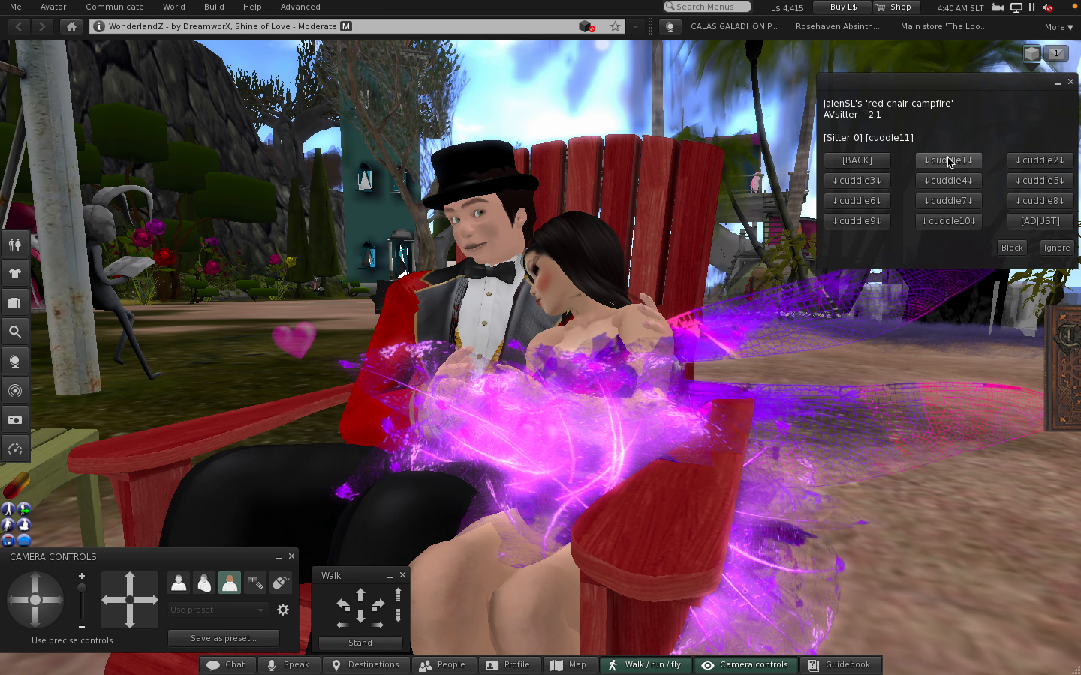
pyautogui.click(947, 160)
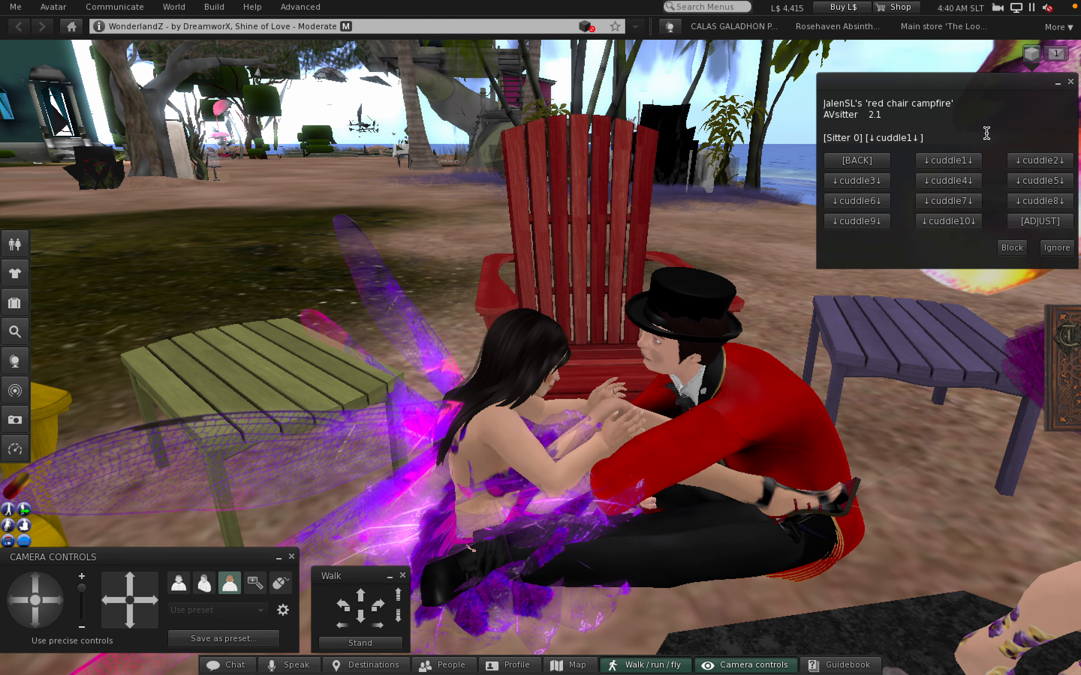
pyautogui.click(1038, 161)
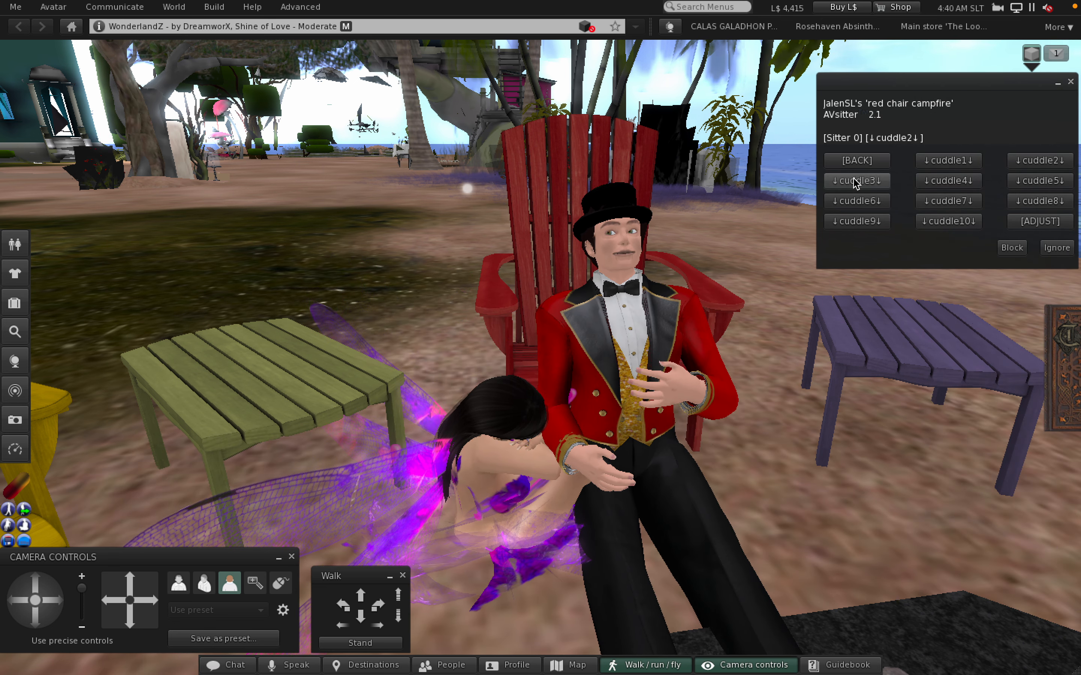
pyautogui.click(856, 181)
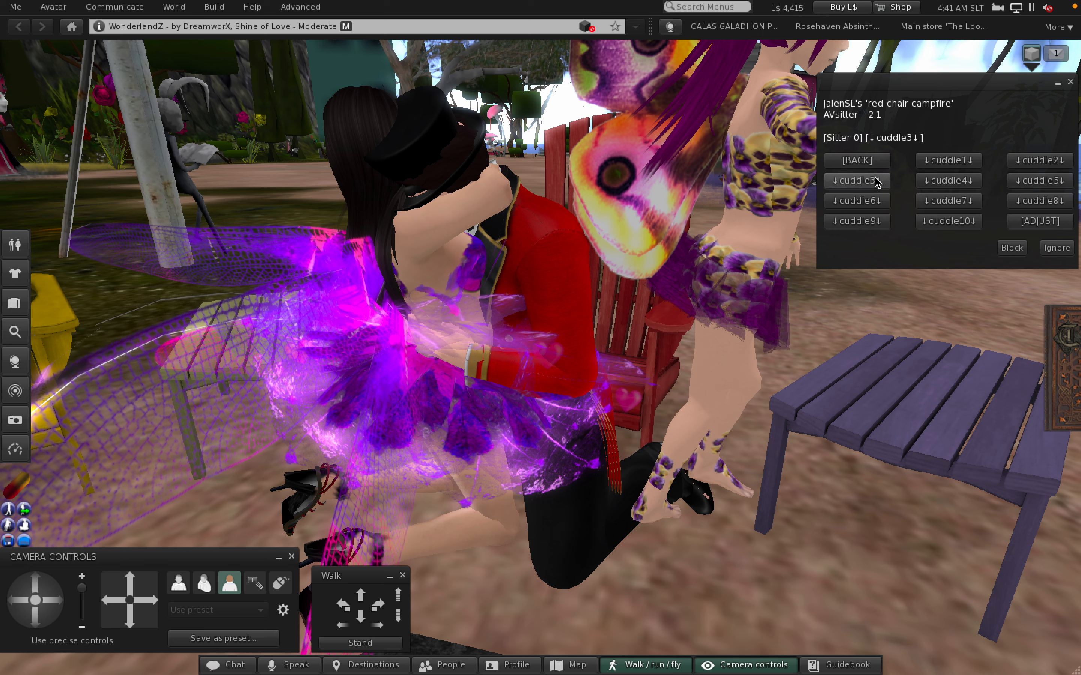
# Continue the couple on the sand through ground cuddle poses 4, 5 and 6.
pyautogui.click(947, 181)
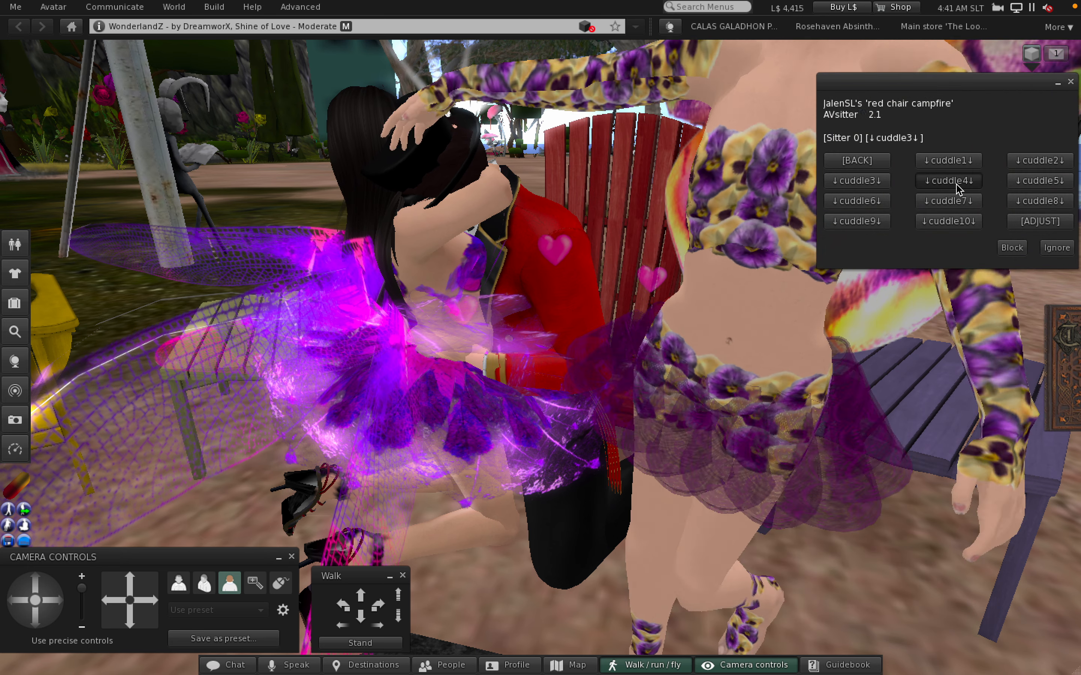
pyautogui.click(947, 181)
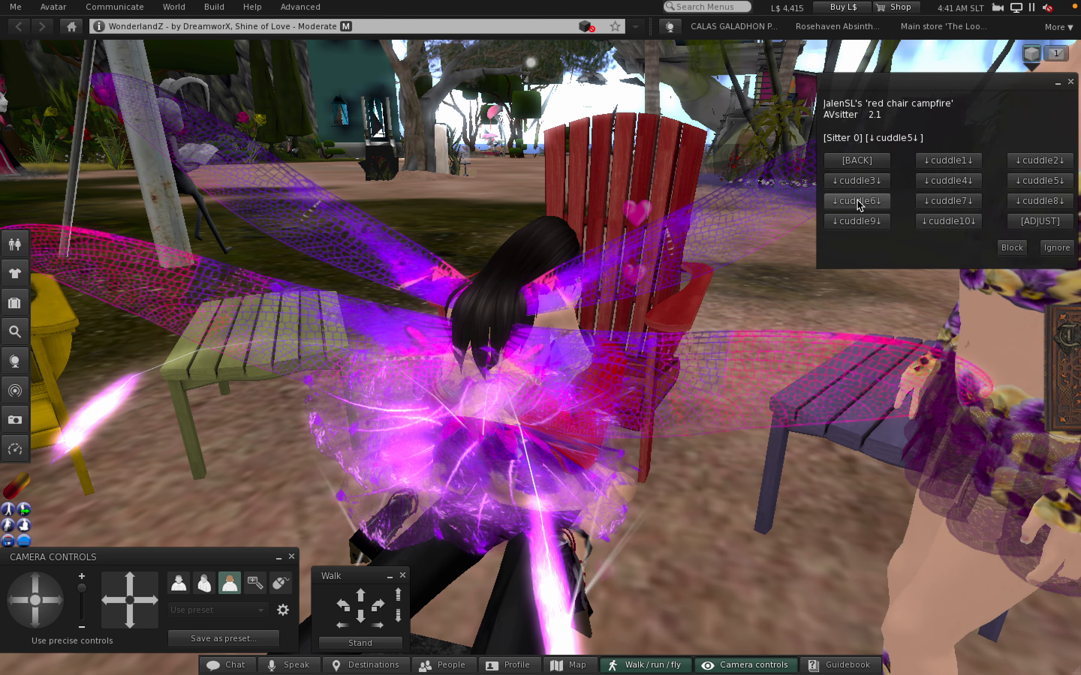
pyautogui.click(856, 201)
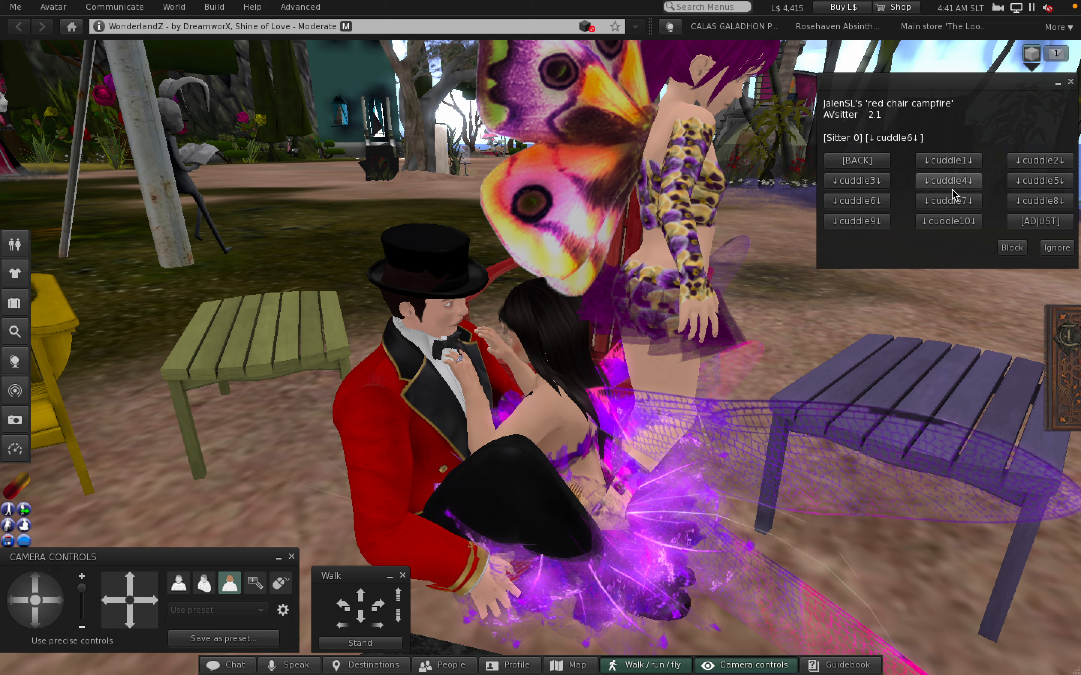
# Put the couple through ground cuddle poses 7 and 8.
pyautogui.click(947, 200)
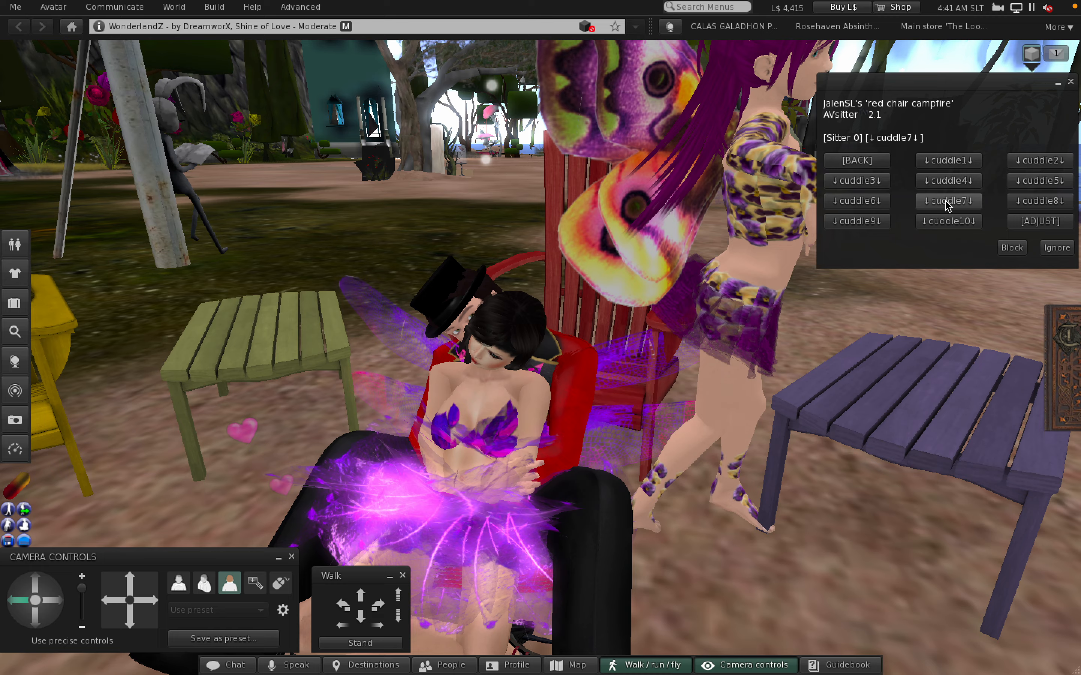
pyautogui.click(947, 201)
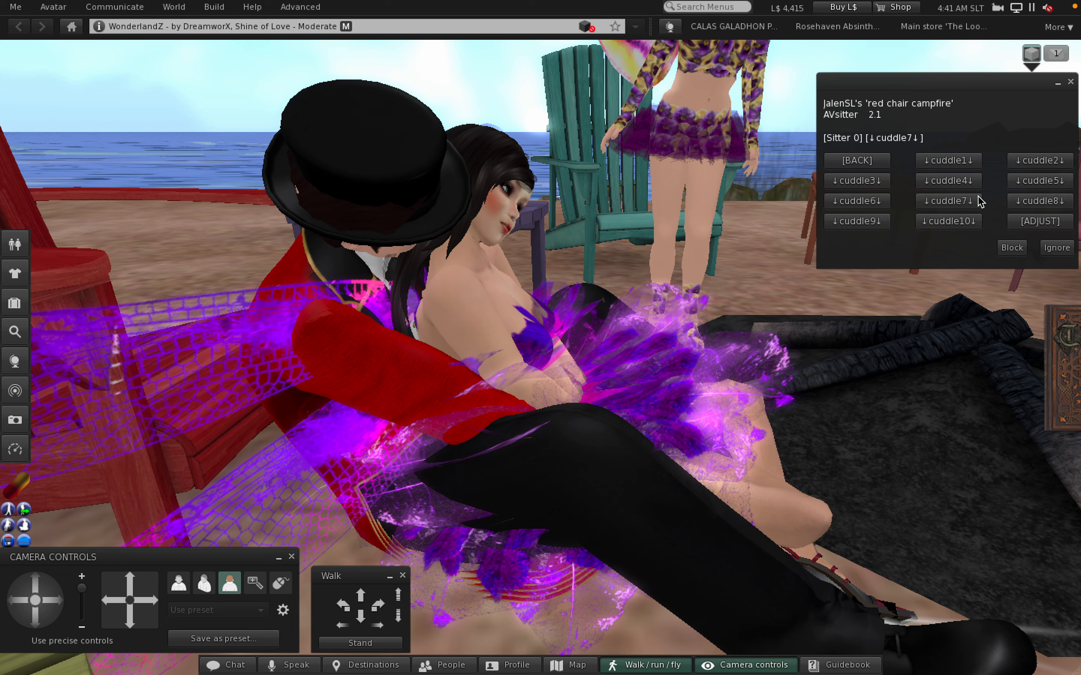
pyautogui.click(1038, 201)
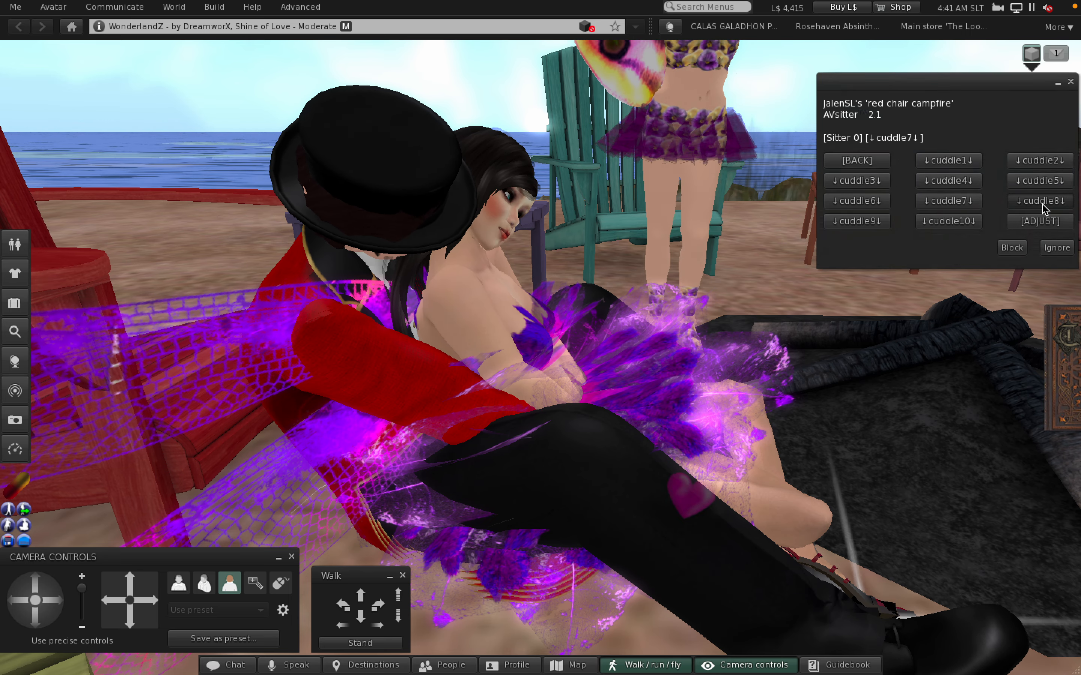
pyautogui.click(1039, 201)
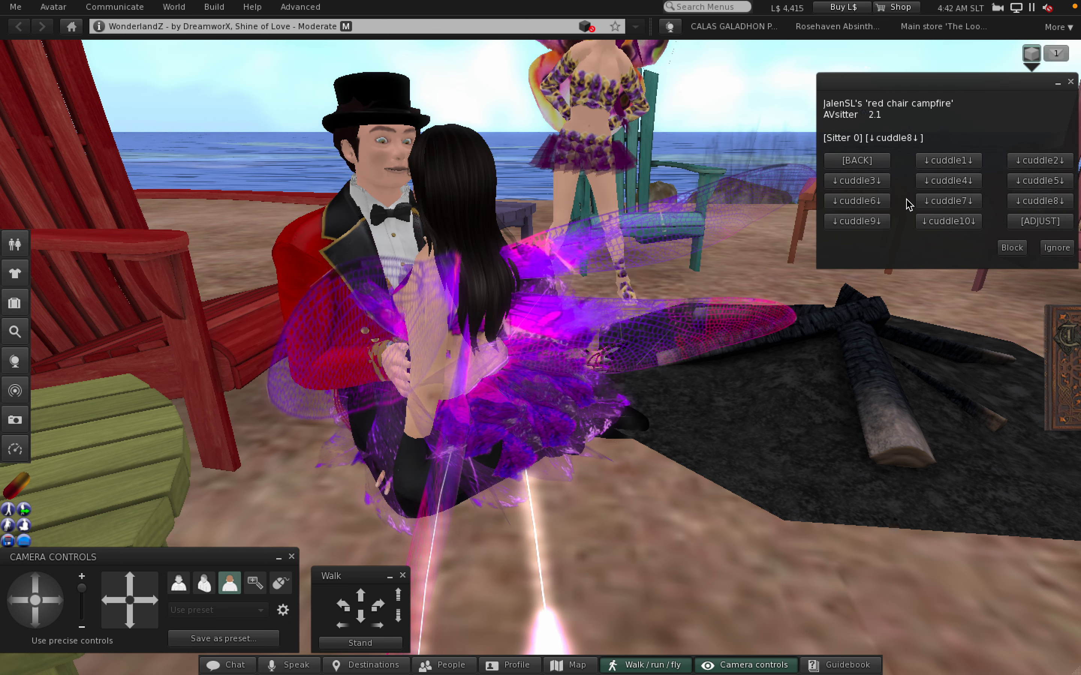
# Finish with ground cuddles 9 and 10, then dismiss the pose menu.
pyautogui.click(855, 222)
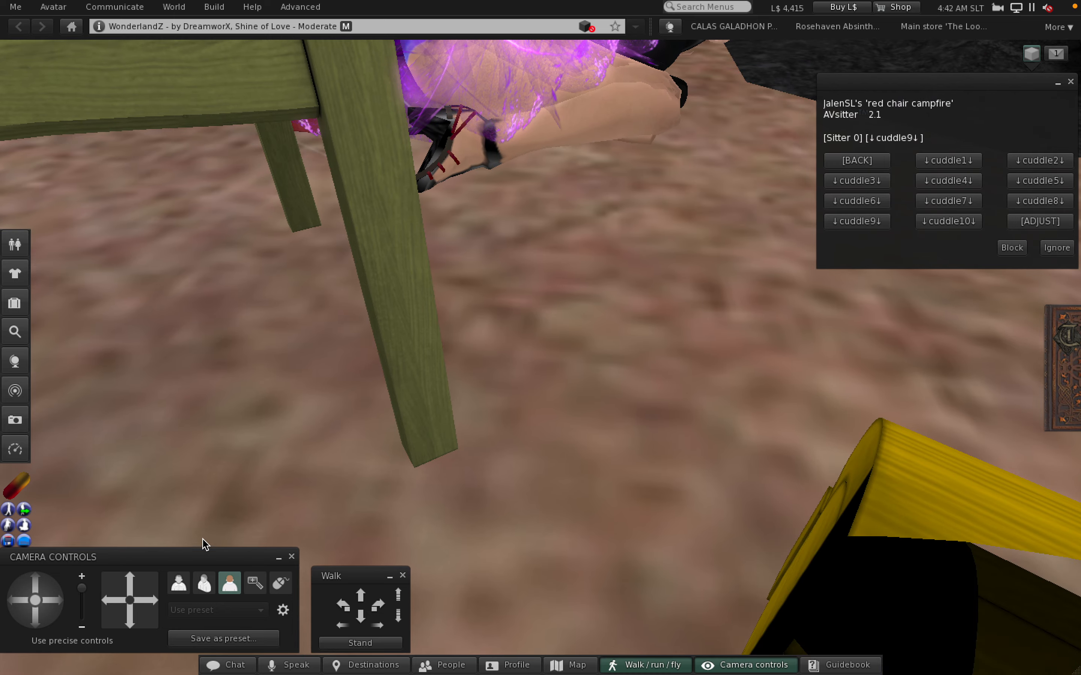
pyautogui.click(129, 586)
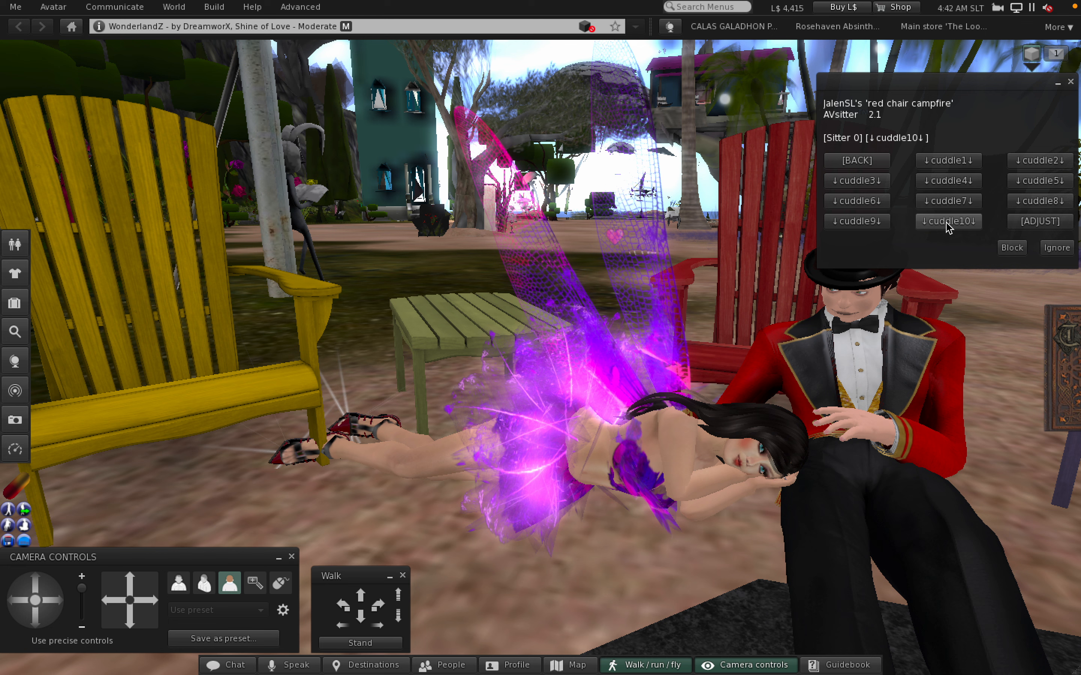
pyautogui.click(947, 222)
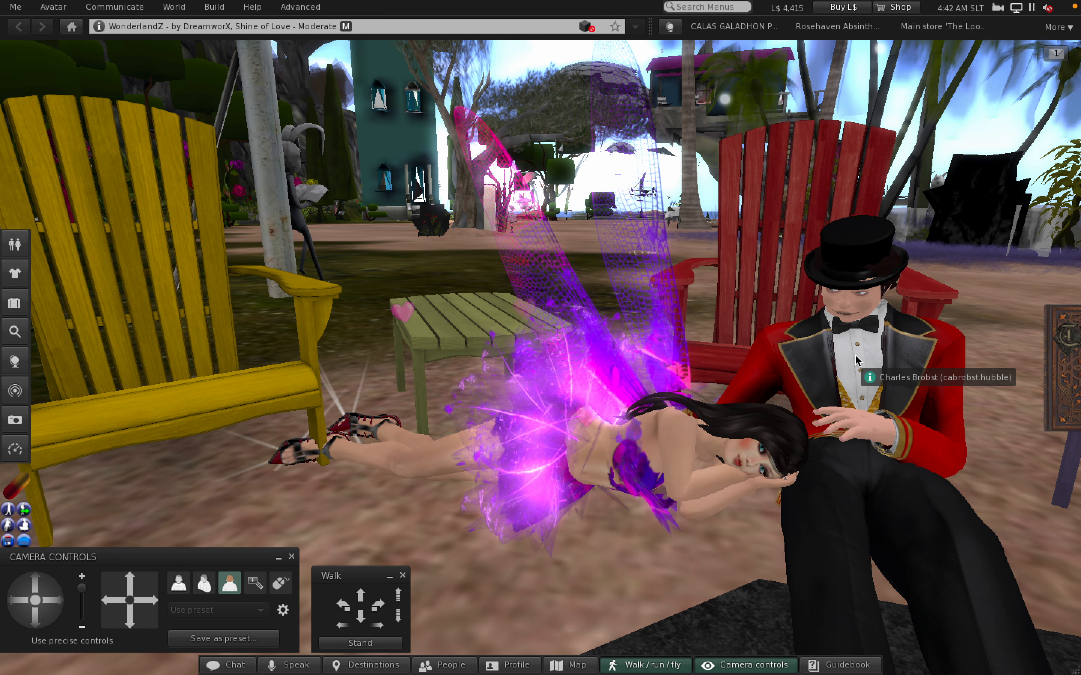
pyautogui.moveTo(345, 647)
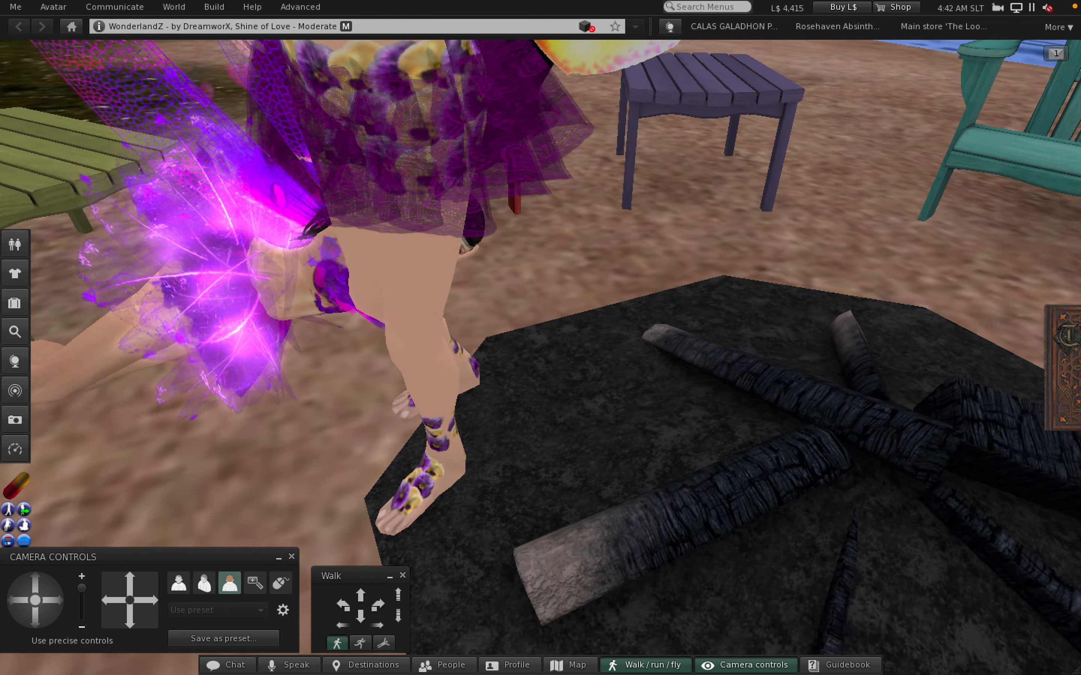
# Tend the campfire, grant it animation permission, and light it.
pyautogui.click(862, 398)
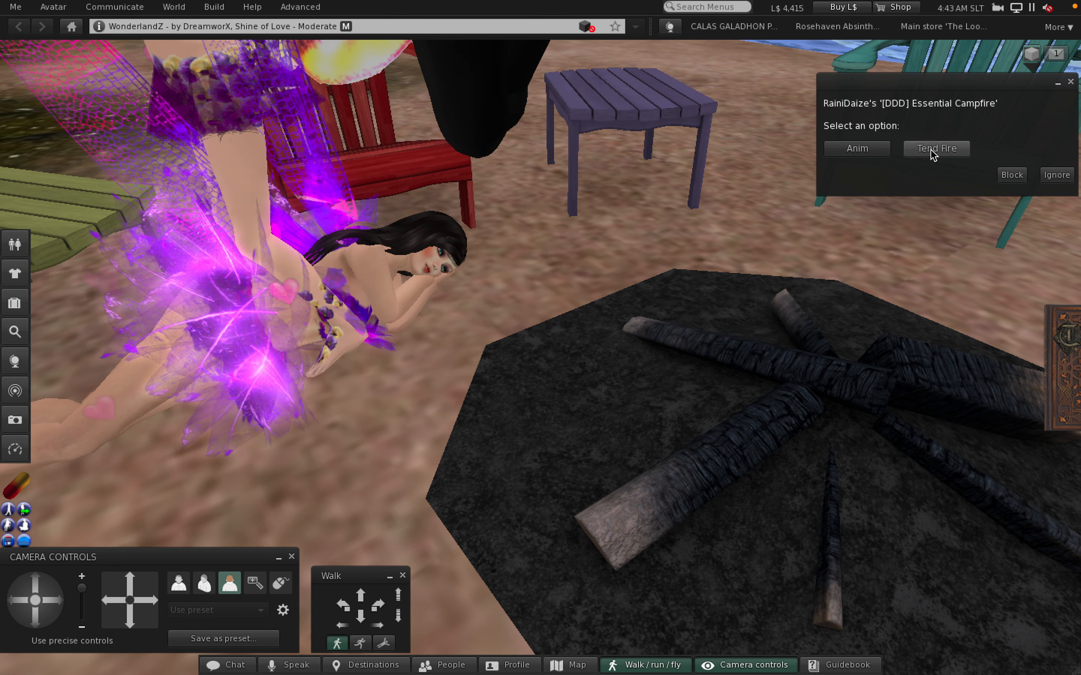
pyautogui.click(856, 148)
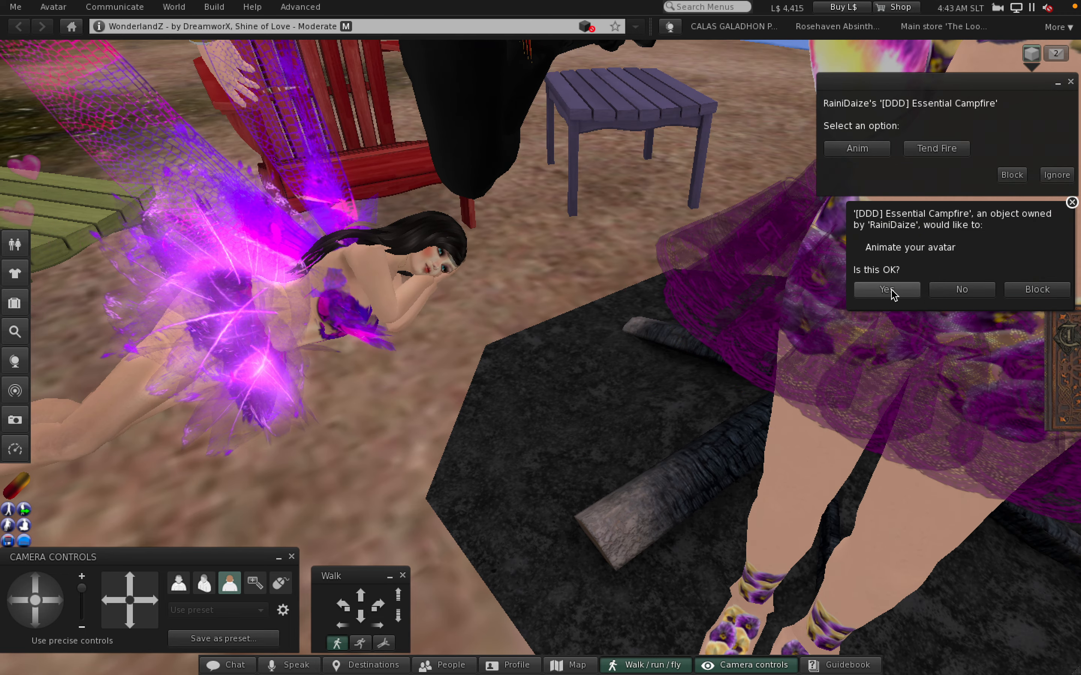
pyautogui.click(885, 289)
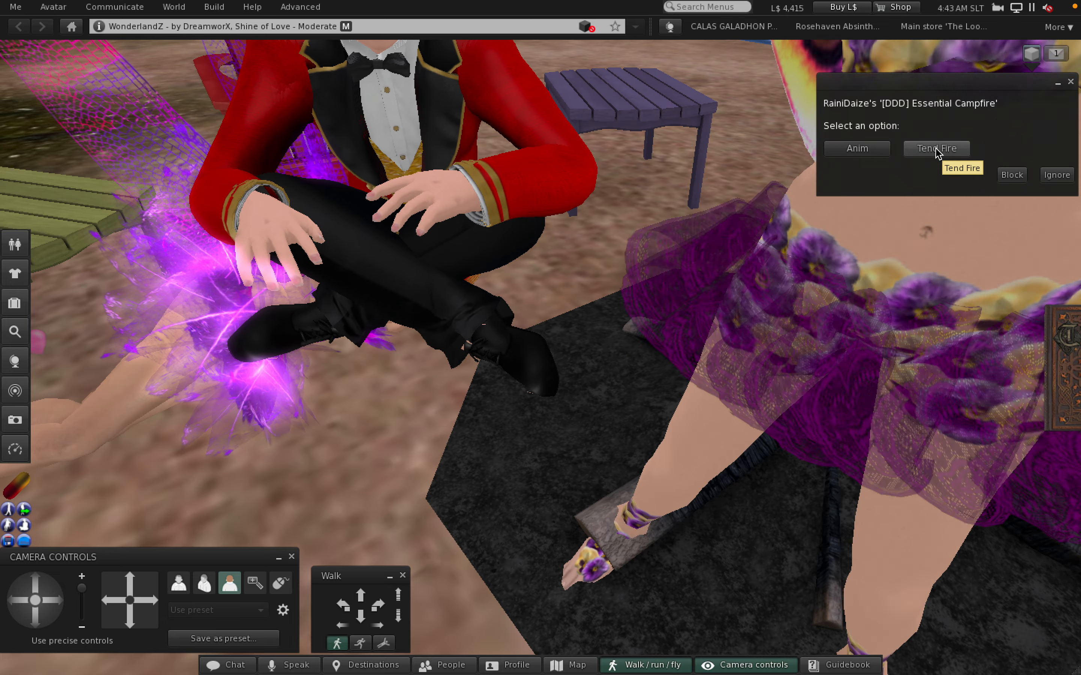
pyautogui.click(935, 147)
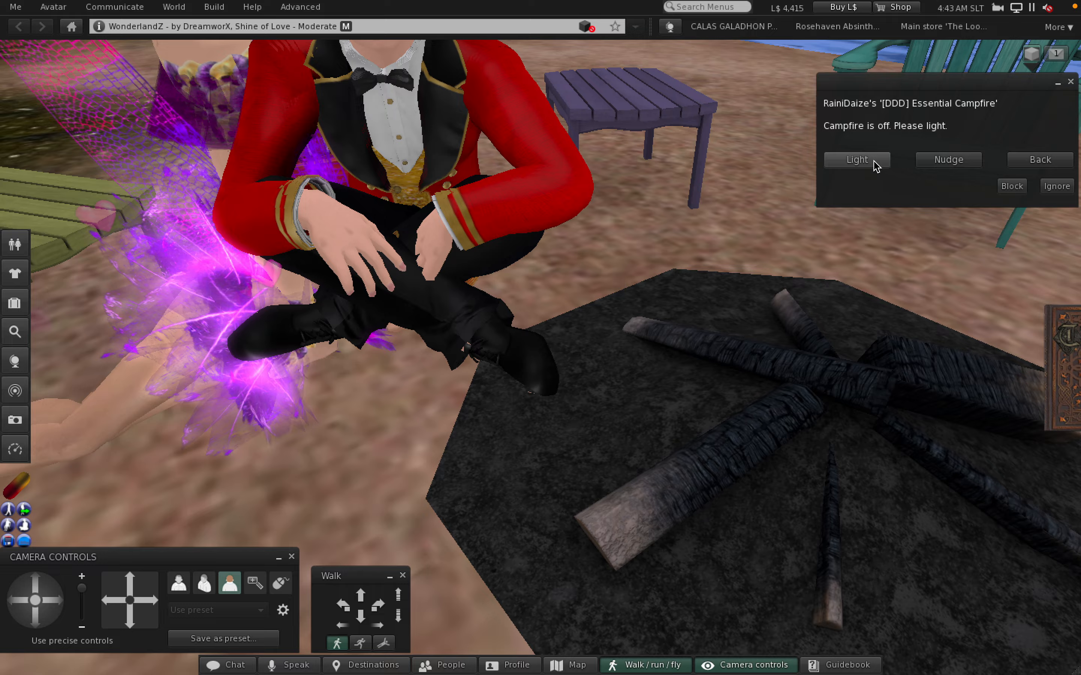
pyautogui.click(857, 159)
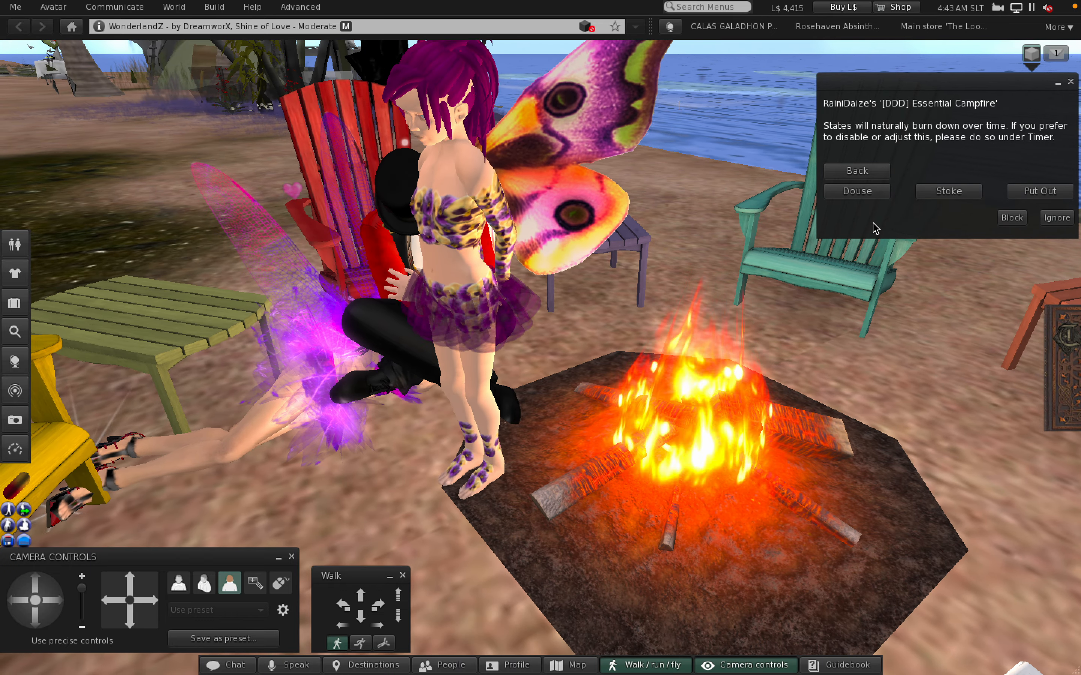
# Stoke the campfire into a bigger blaze, then return to its tending choices.
pyautogui.click(948, 191)
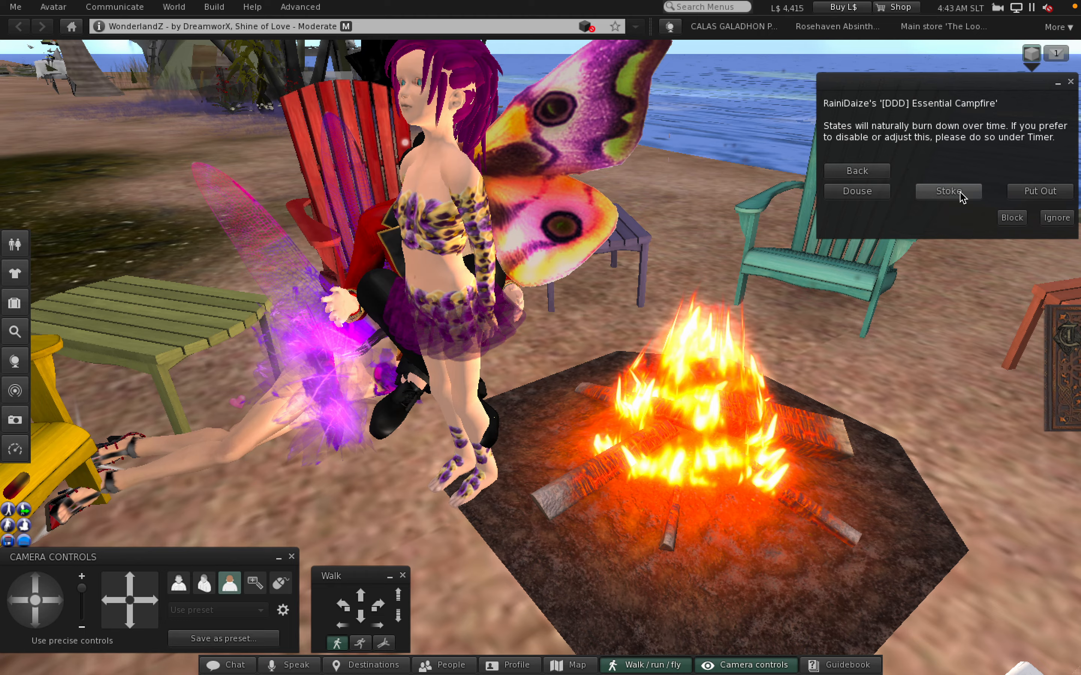
pyautogui.click(947, 190)
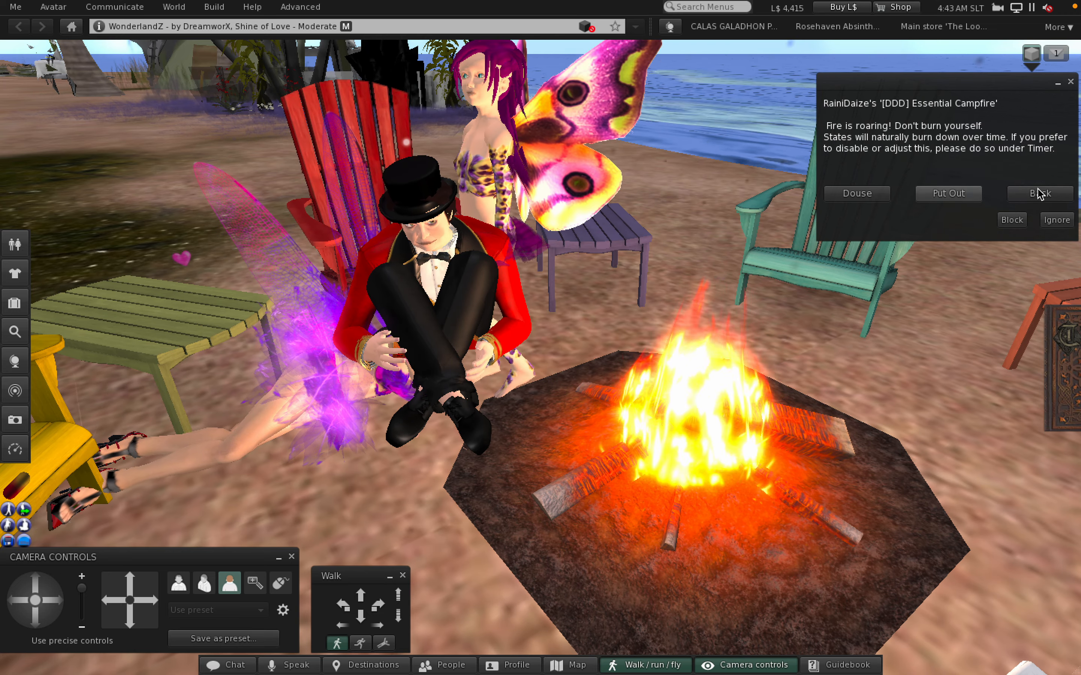
pyautogui.click(1038, 192)
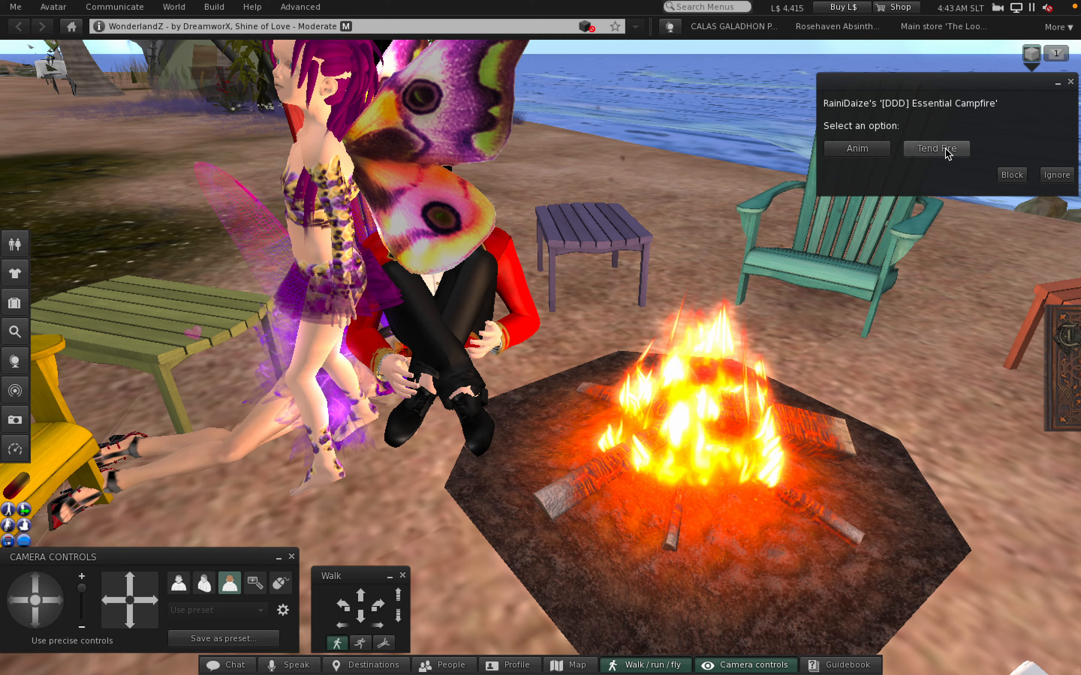
pyautogui.click(935, 148)
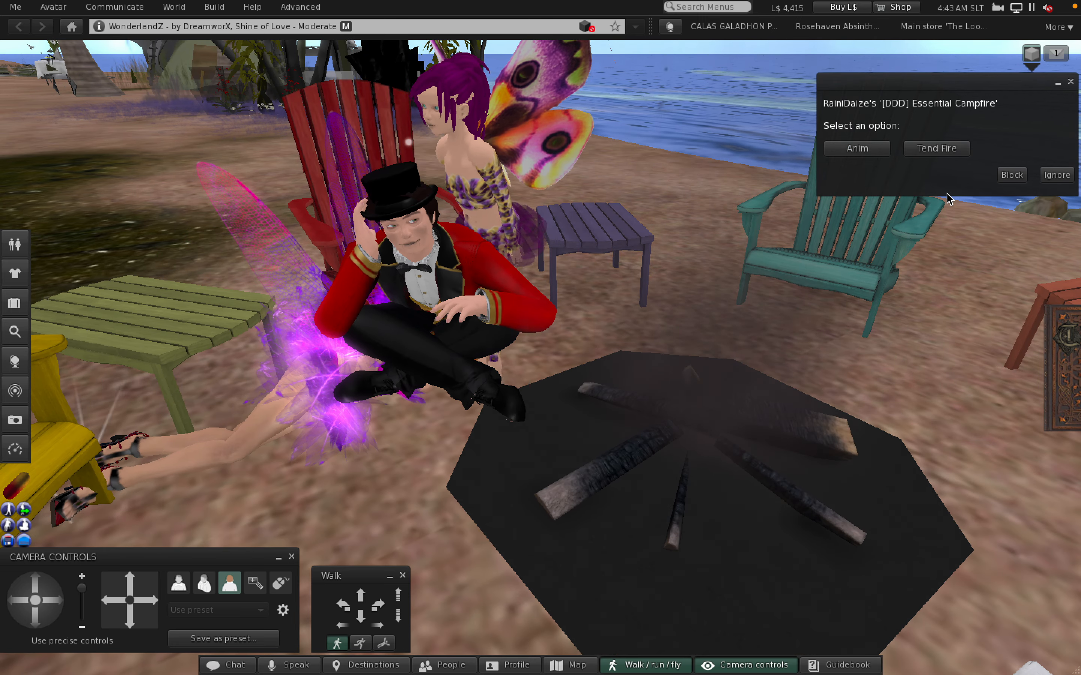
pyautogui.click(935, 148)
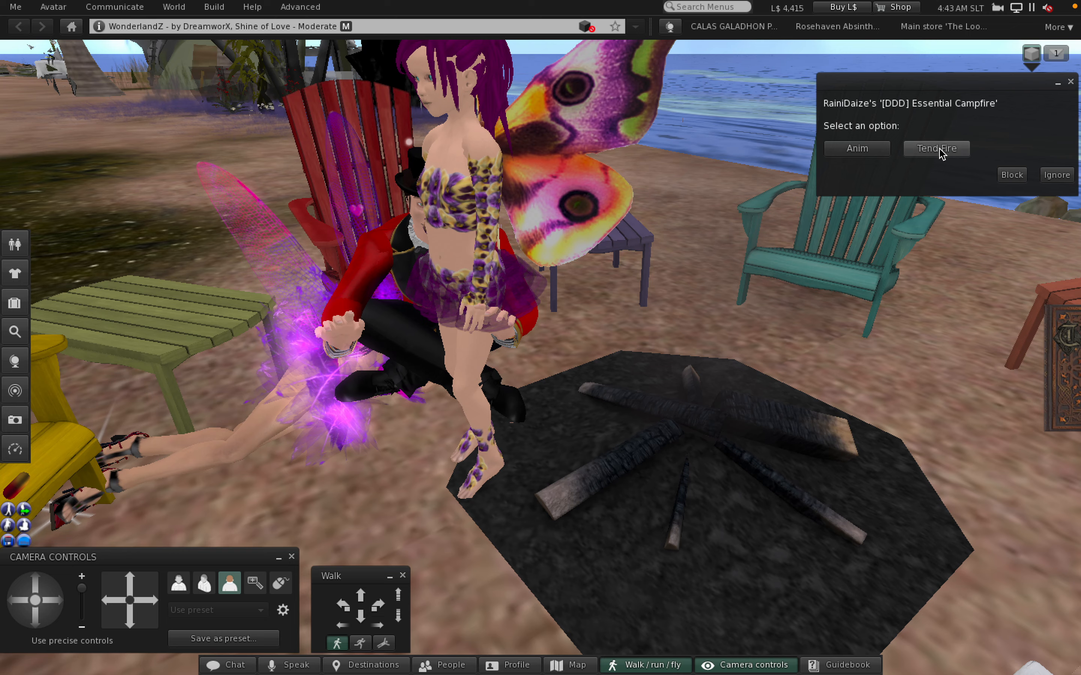
pyautogui.click(935, 148)
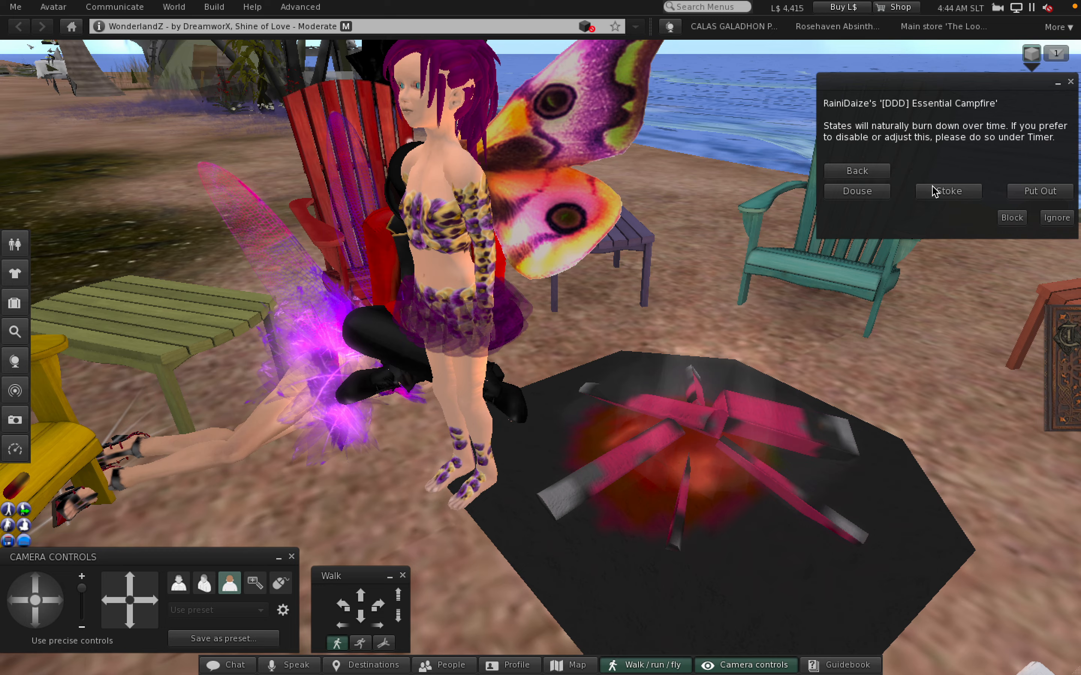
# Stoke the dead fire back to flames twice, then douse it until it goes out.
pyautogui.click(947, 191)
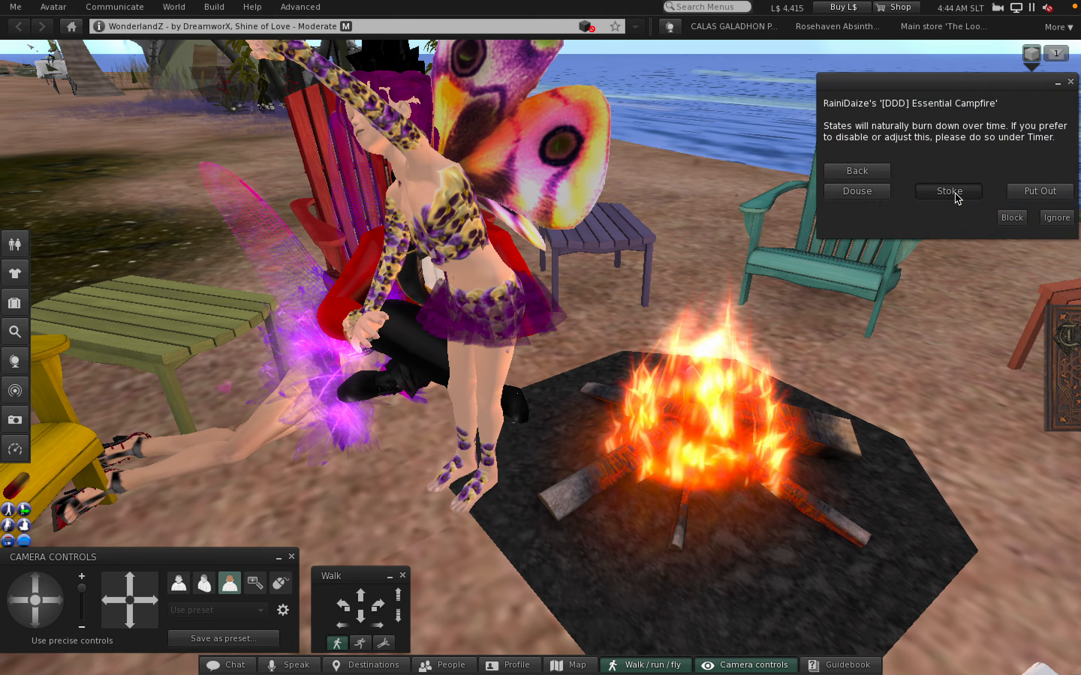
pyautogui.click(947, 191)
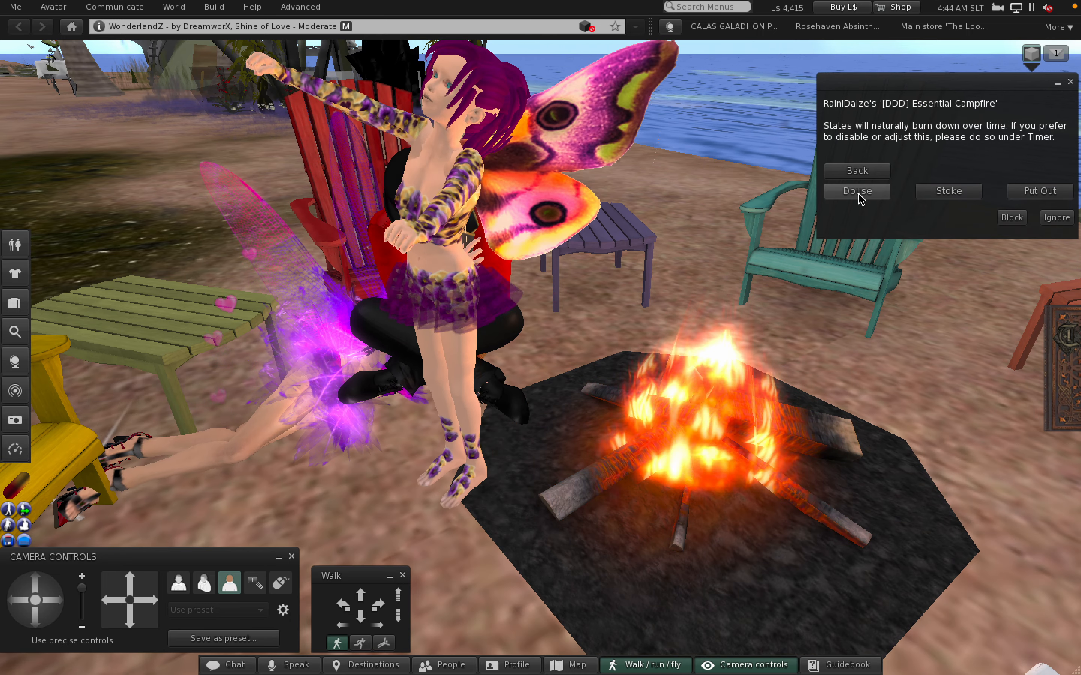
pyautogui.click(856, 191)
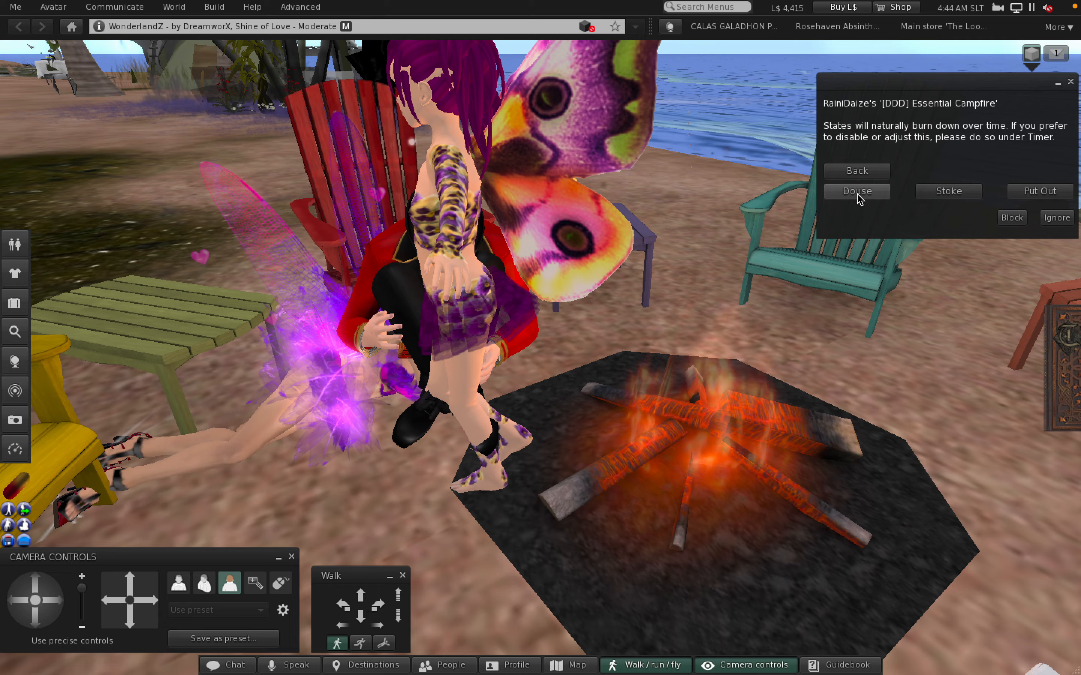
pyautogui.click(856, 190)
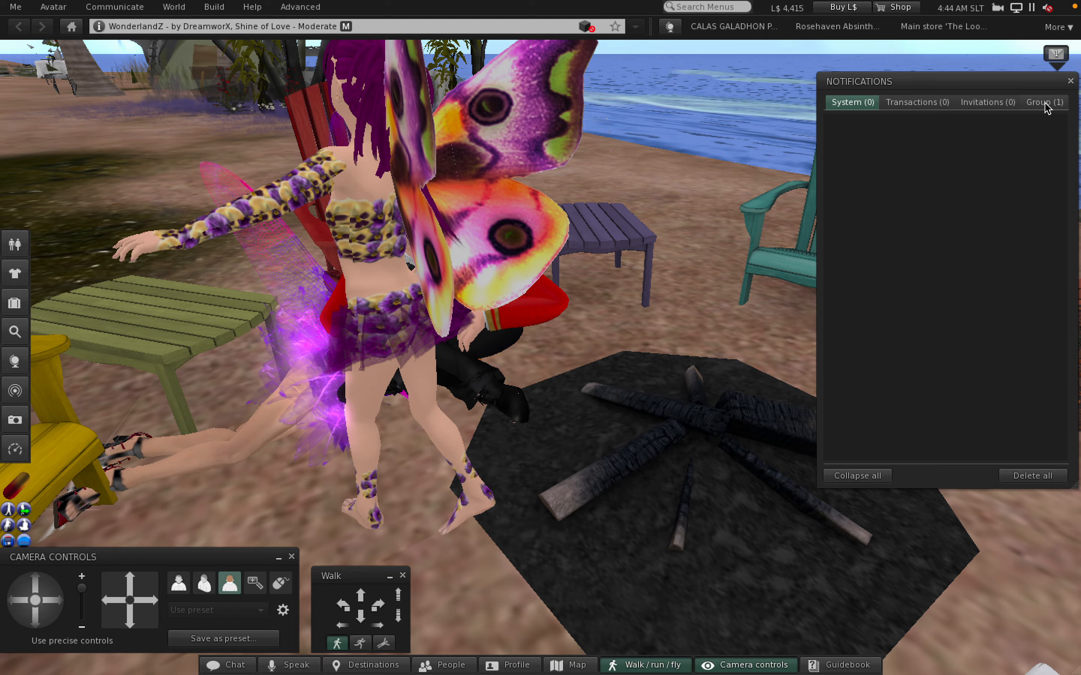
# Check the group notification, then stop all avatar animations via the Avatar menu.
pyautogui.click(1042, 102)
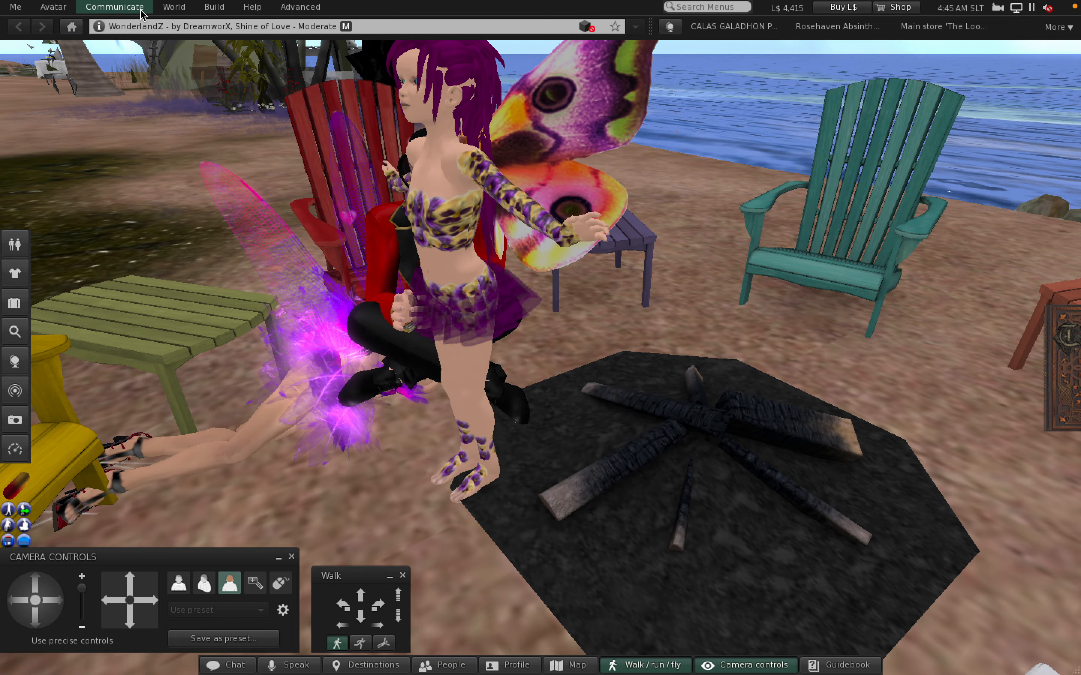
pyautogui.click(53, 7)
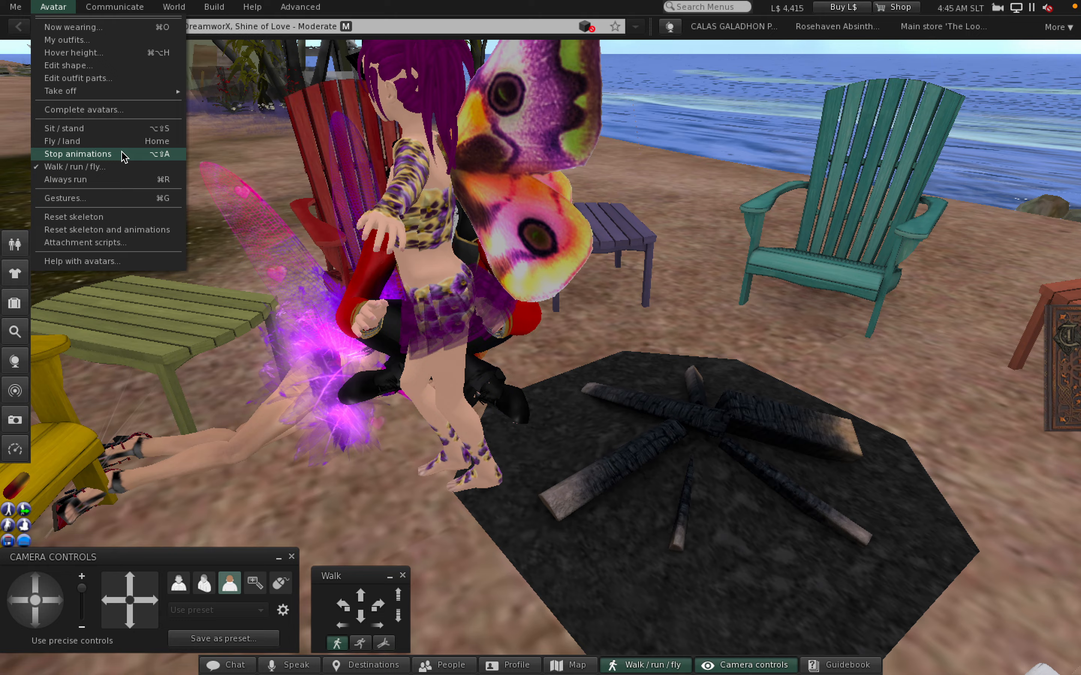
pyautogui.click(76, 154)
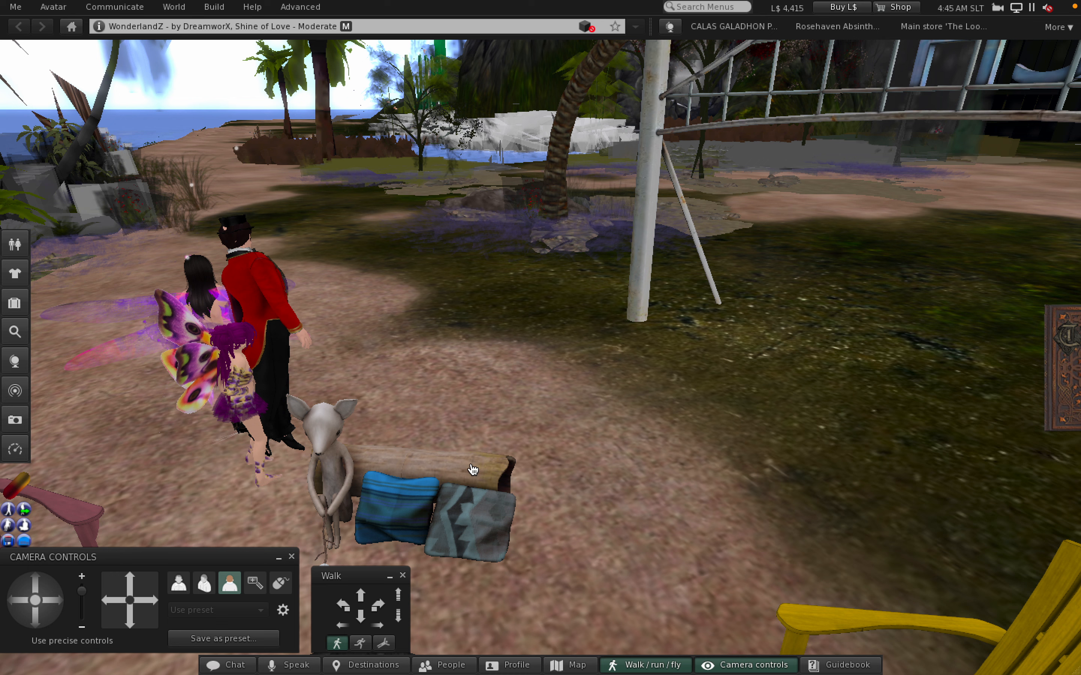
# Sit the avatar on the cushioned bench using Sit Here.
pyautogui.rightClick(473, 468)
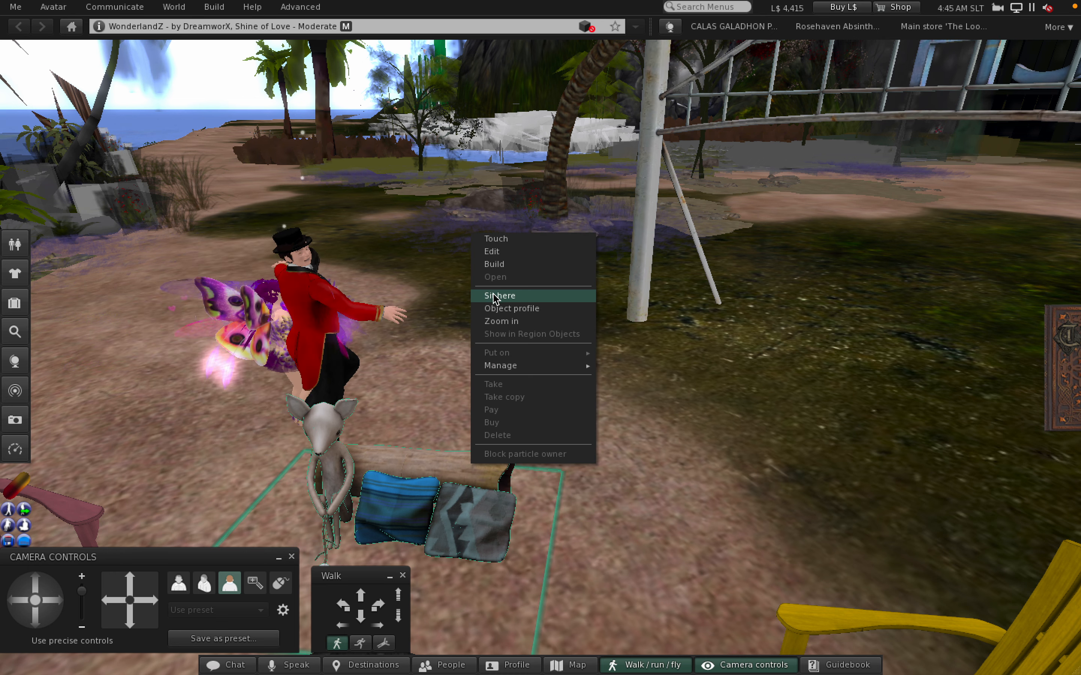
pyautogui.click(498, 295)
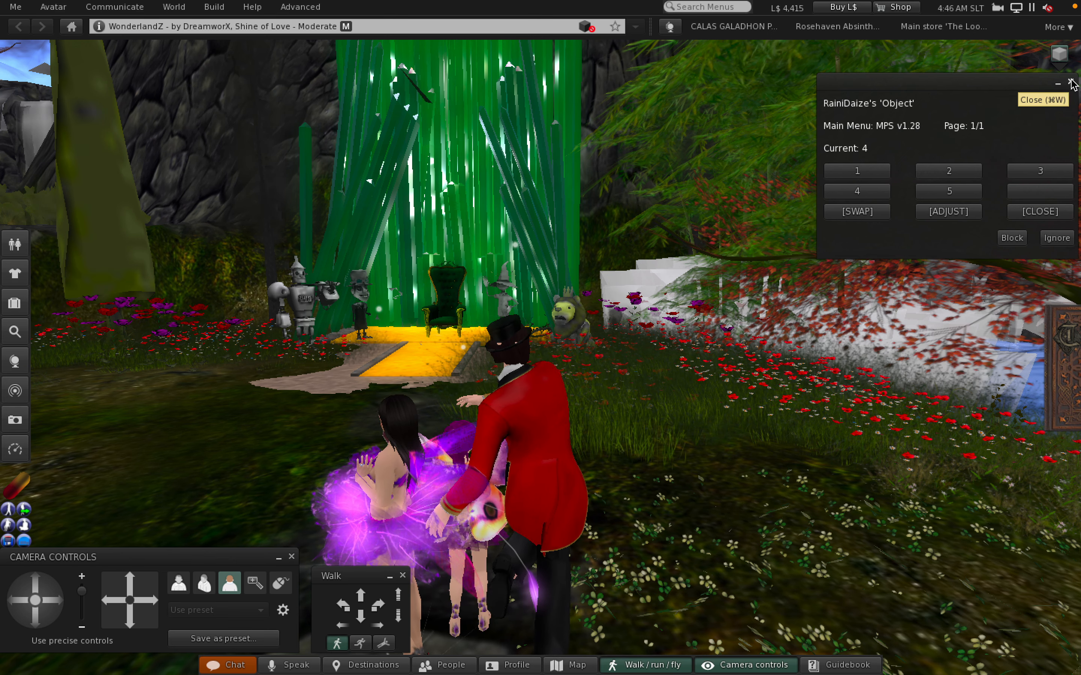
# Dismiss the bench pose menu and bring up the green throne's actions to sit on it.
pyautogui.click(1063, 83)
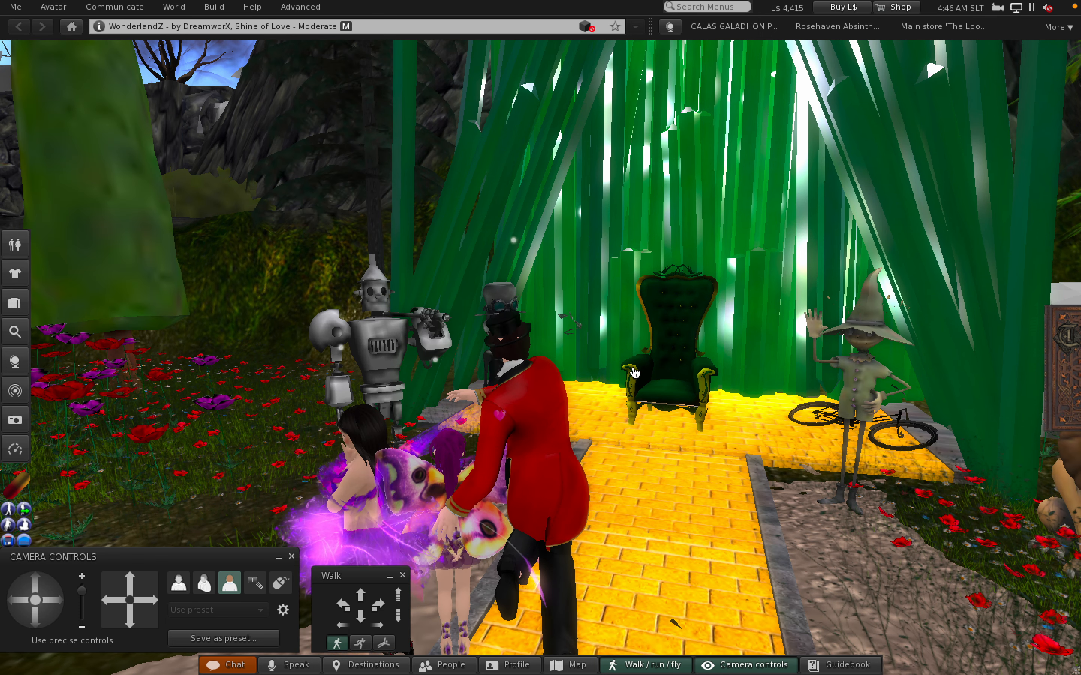
pyautogui.rightClick(669, 386)
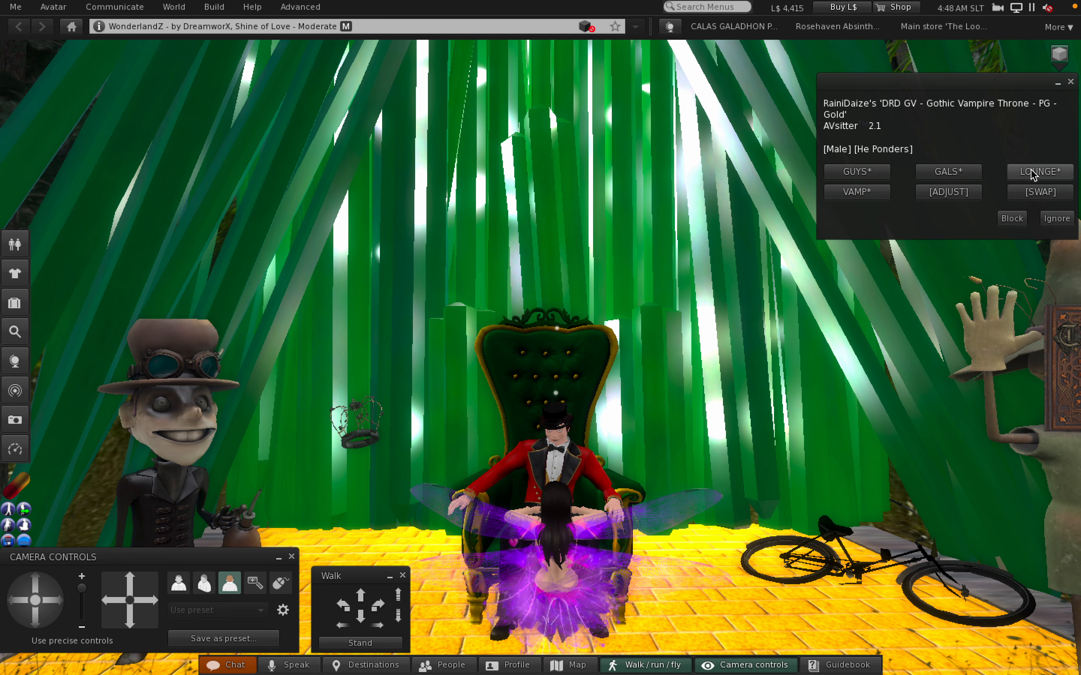
# Open the lounge pose set and run the throne couple through Tell Him, Swoon and Talk.
pyautogui.click(1038, 172)
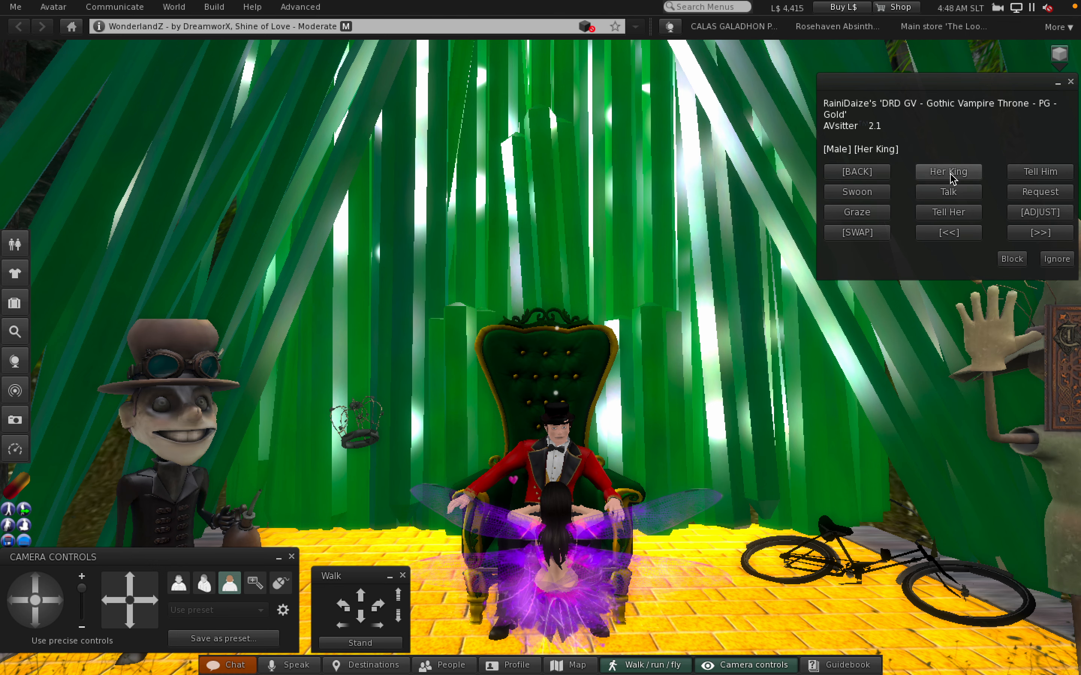
pyautogui.moveTo(776, 297)
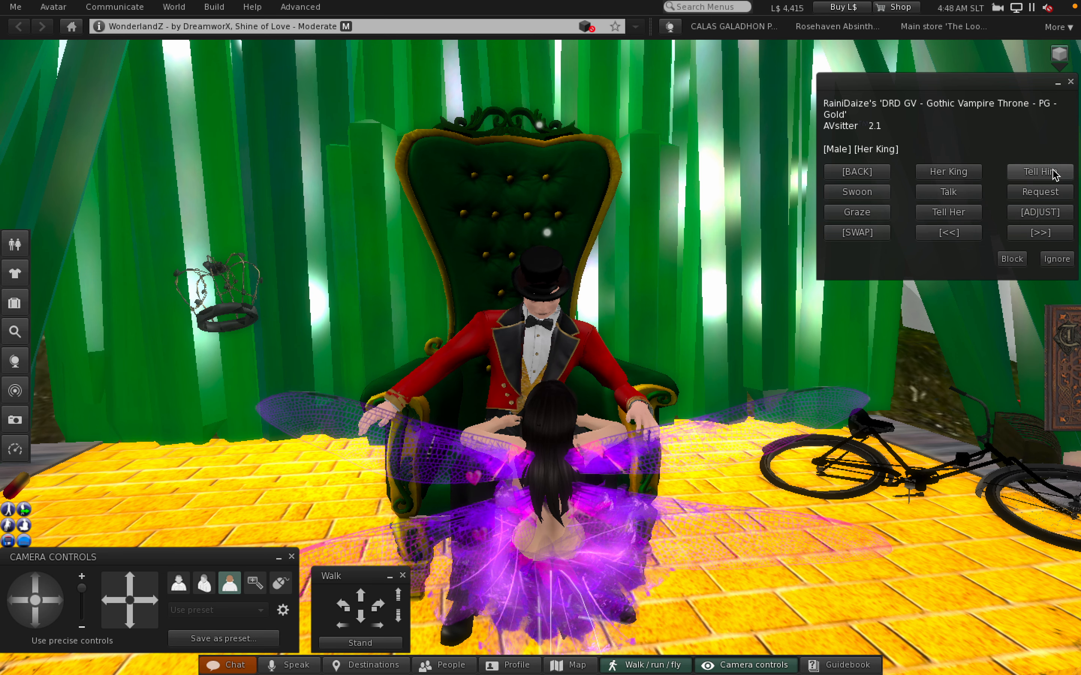
pyautogui.click(1038, 172)
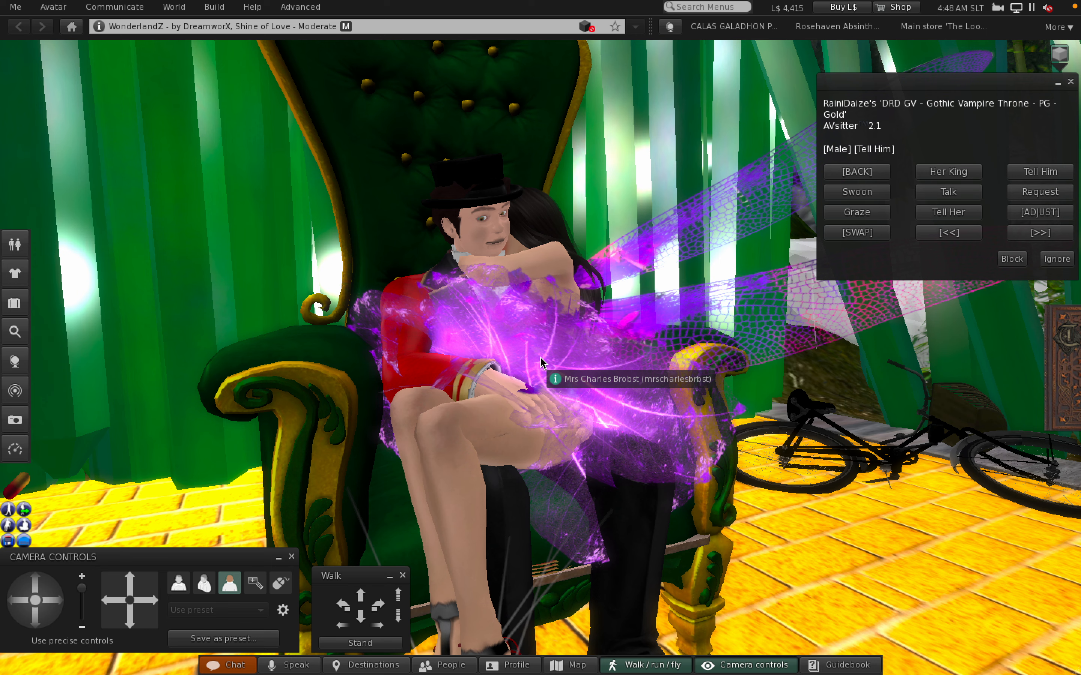
pyautogui.click(856, 191)
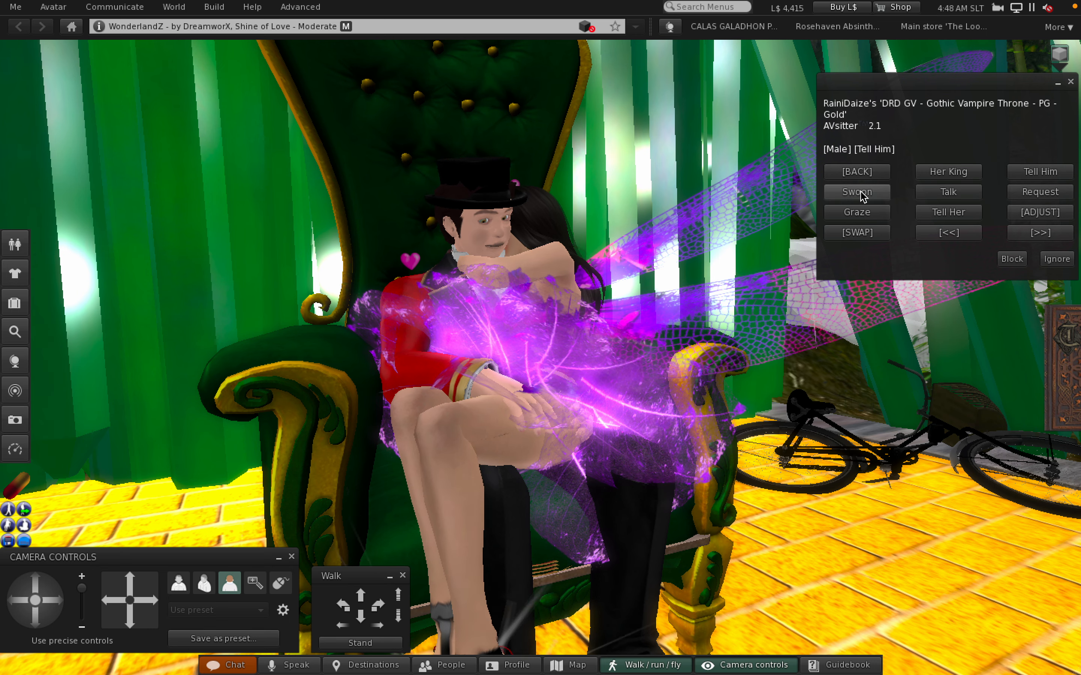
pyautogui.click(856, 191)
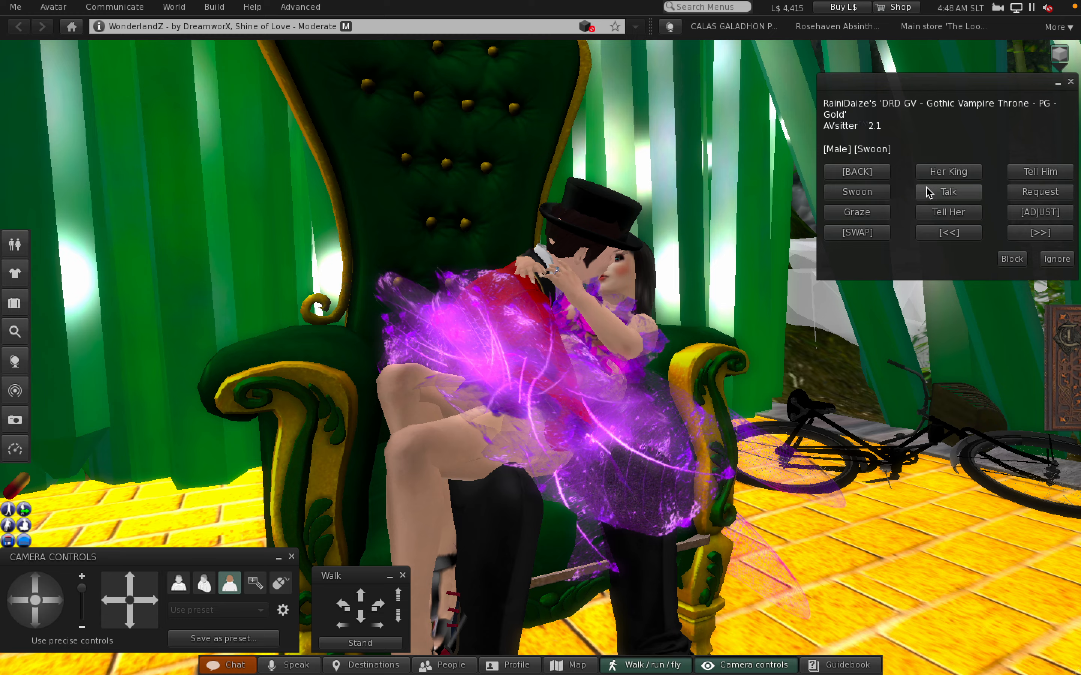
pyautogui.click(947, 191)
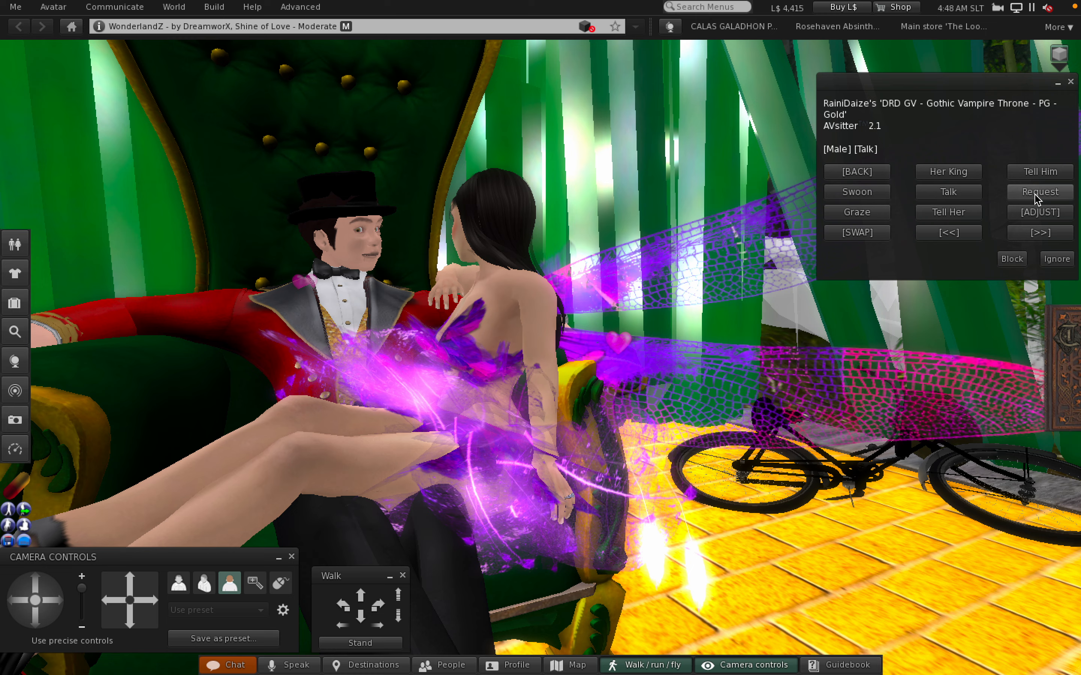
# Continue through Request, Graze and Tell Her, then show the next pose page.
pyautogui.click(1040, 191)
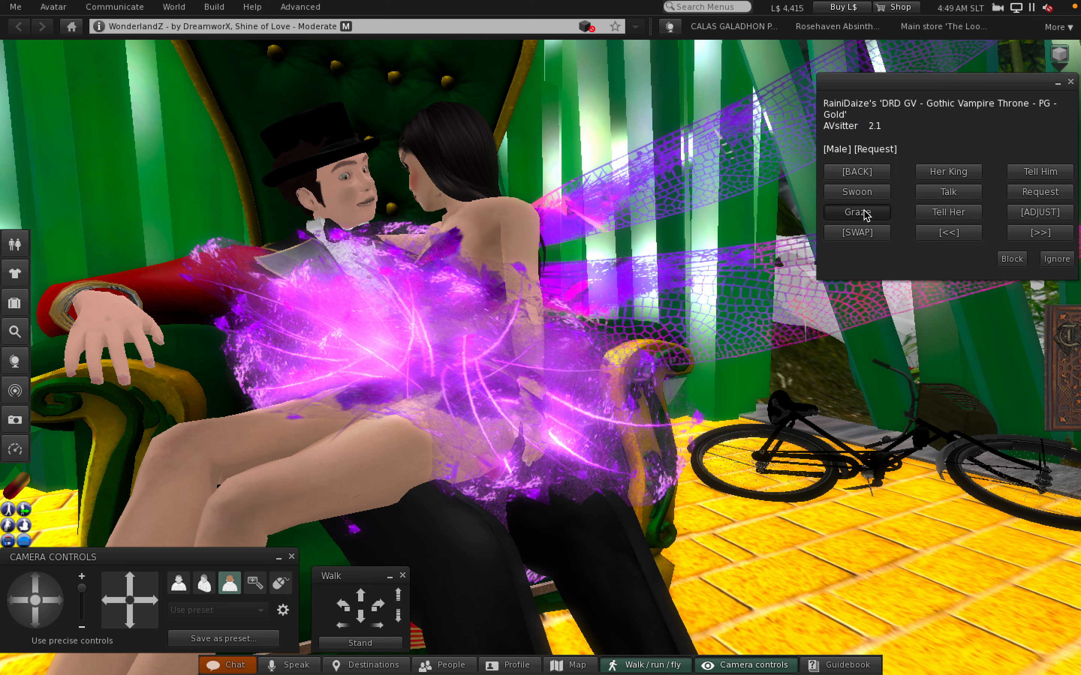
pyautogui.click(856, 213)
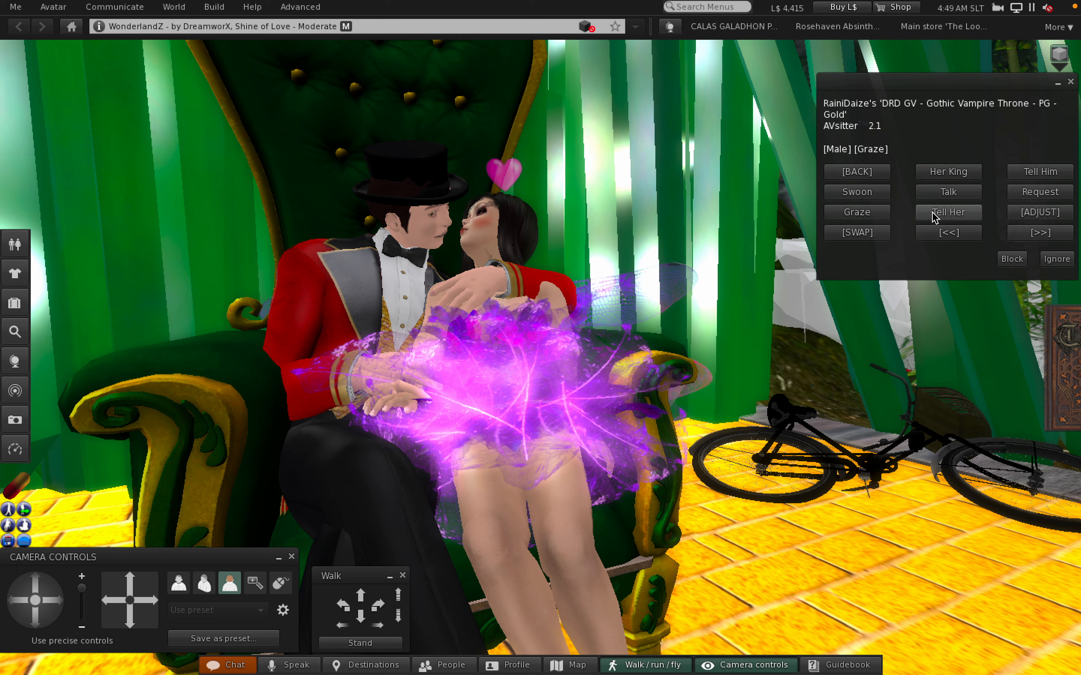
pyautogui.click(947, 213)
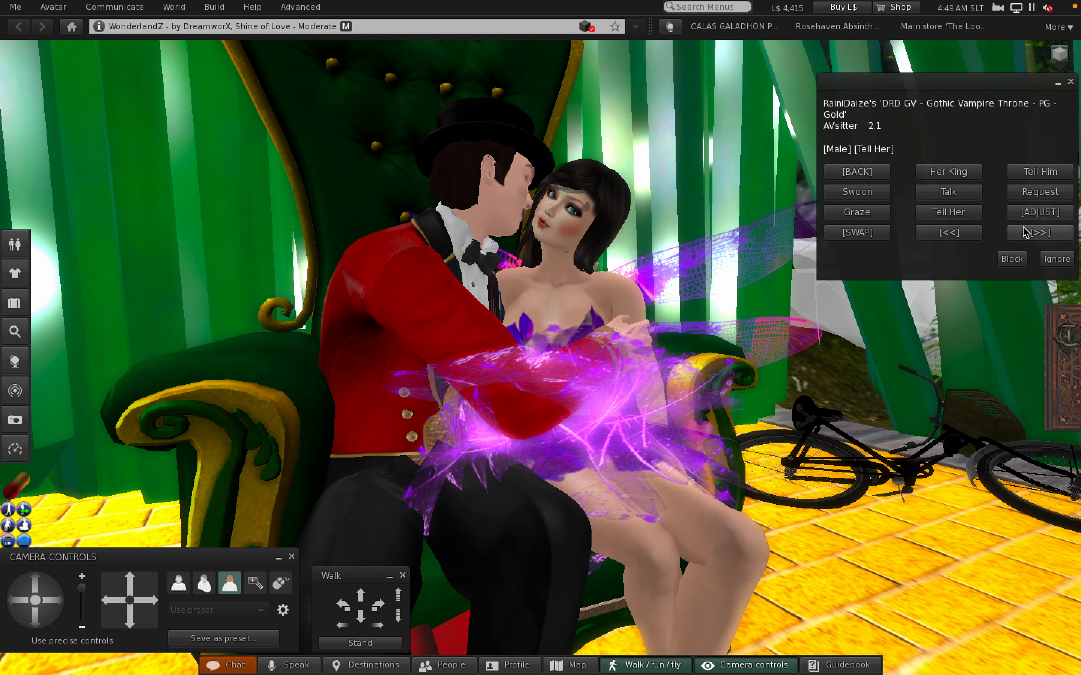
pyautogui.click(1039, 232)
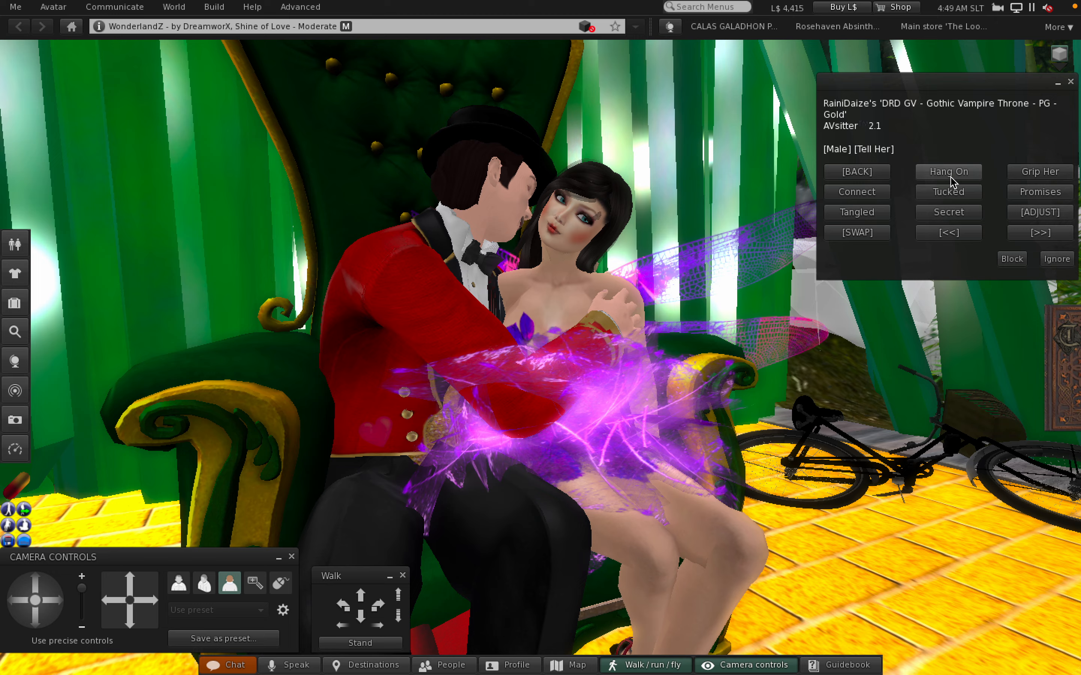
# Run the throne couple through the Hang On, Grip Her, Connect and Tucked poses.
pyautogui.click(948, 172)
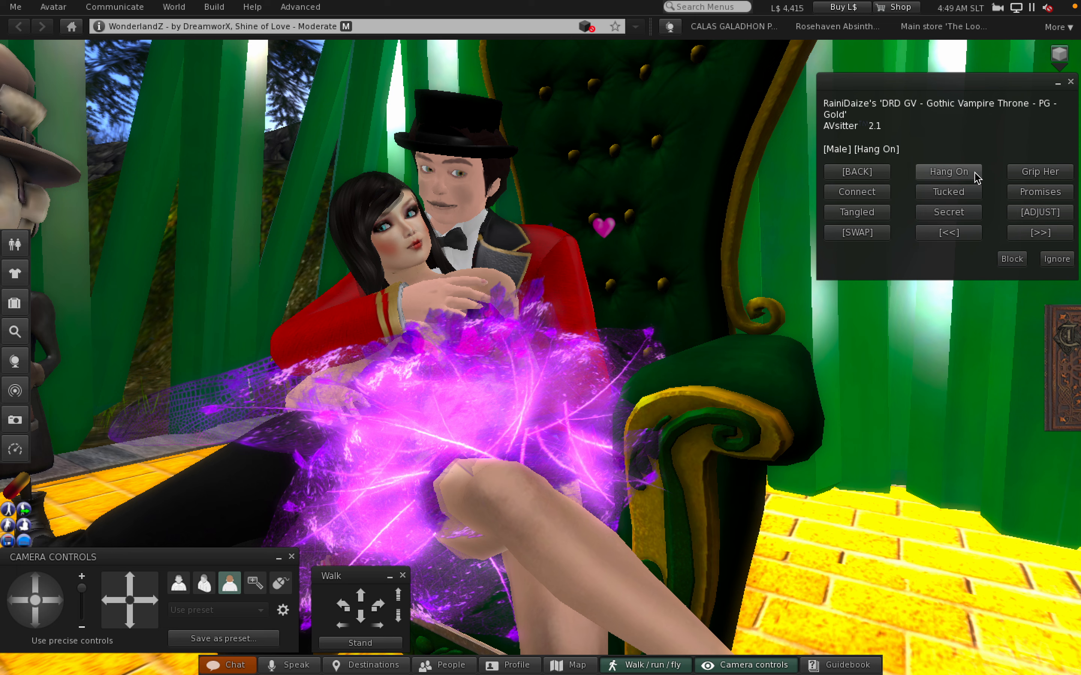
pyautogui.click(1038, 172)
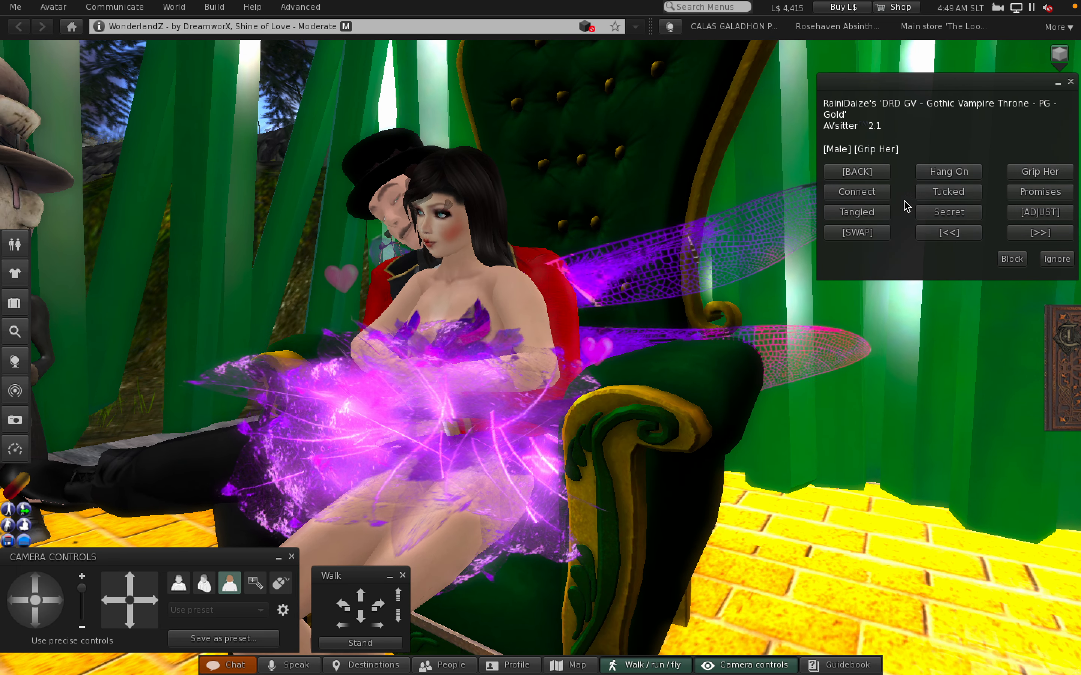
pyautogui.click(857, 191)
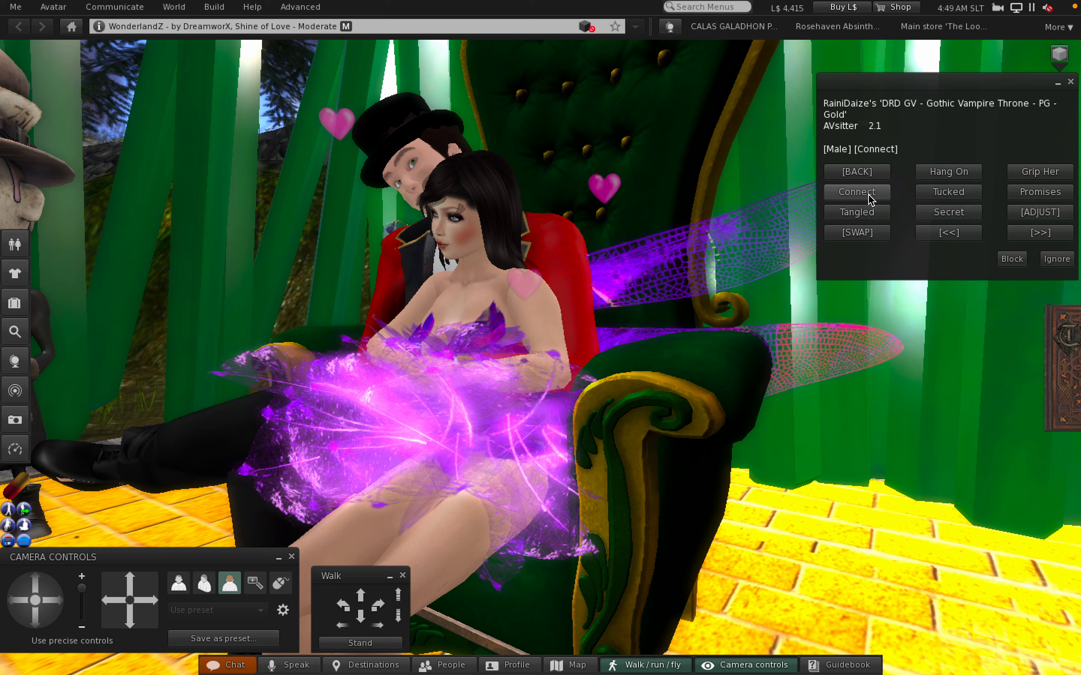
pyautogui.click(948, 191)
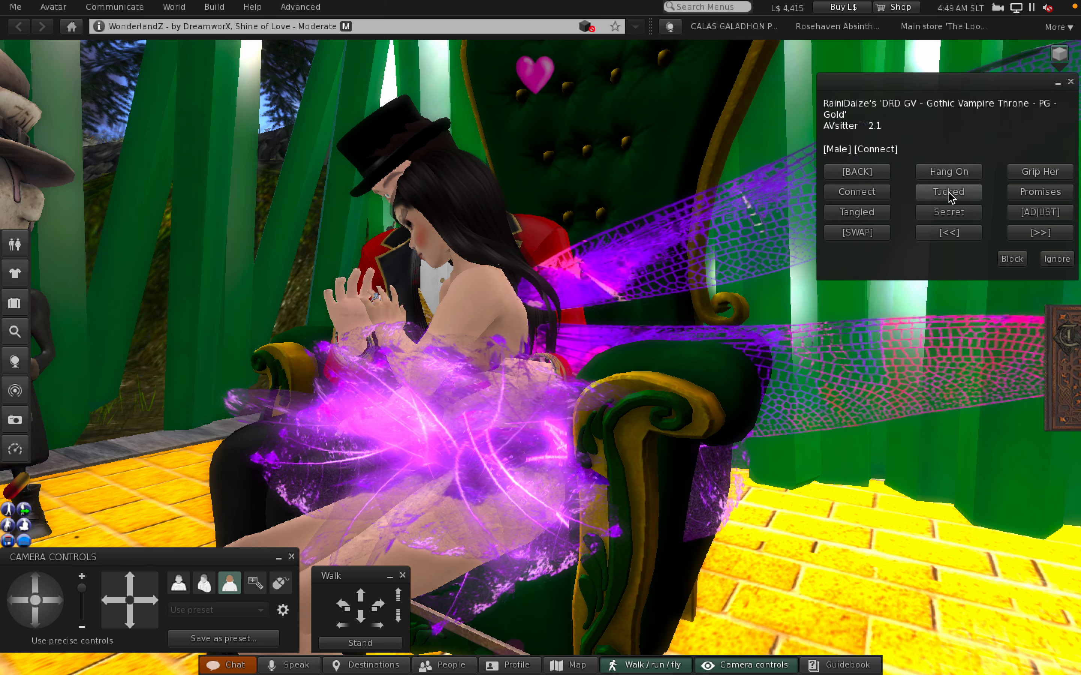
pyautogui.click(948, 191)
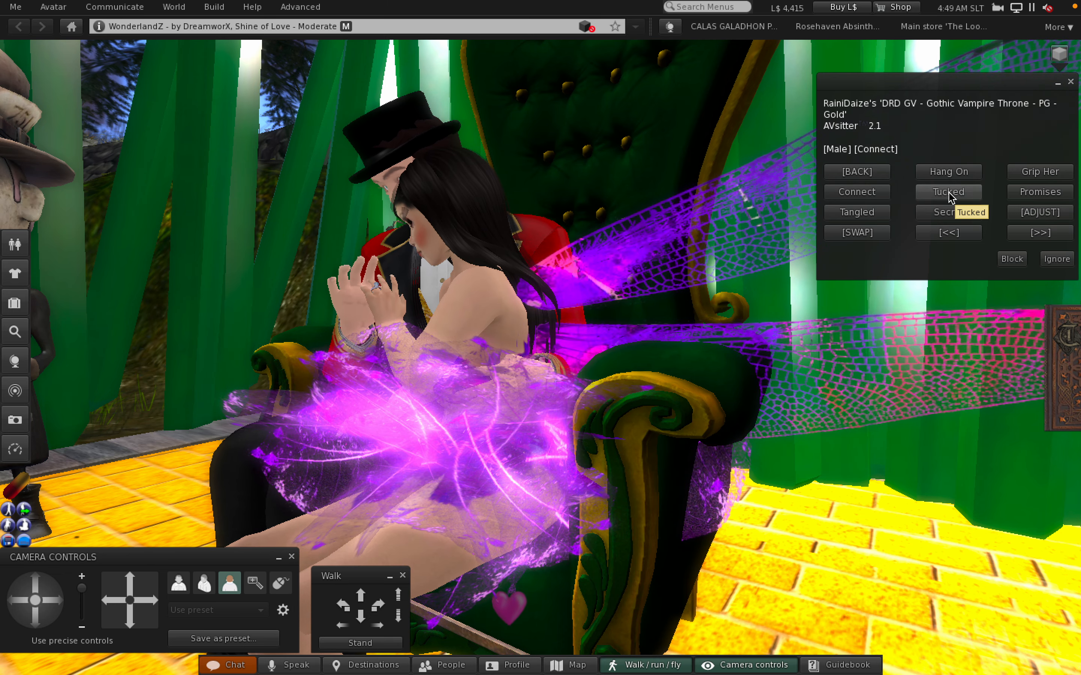
pyautogui.click(948, 191)
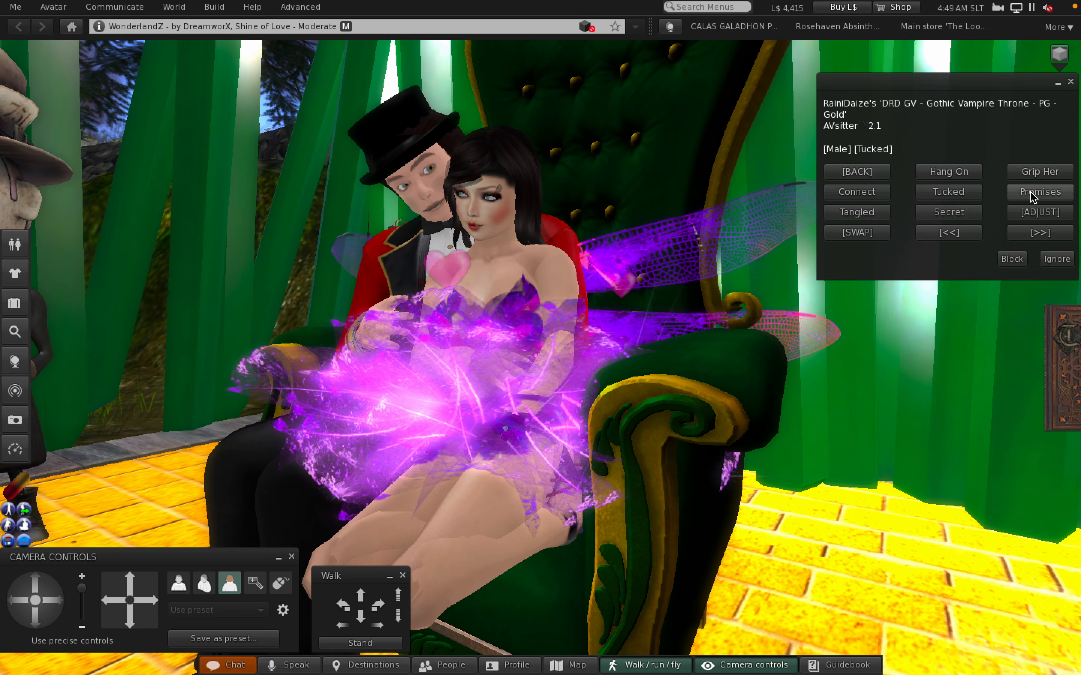
# Continue through Promises, Tangled and Secret, then return to the pose categories page.
pyautogui.click(1039, 192)
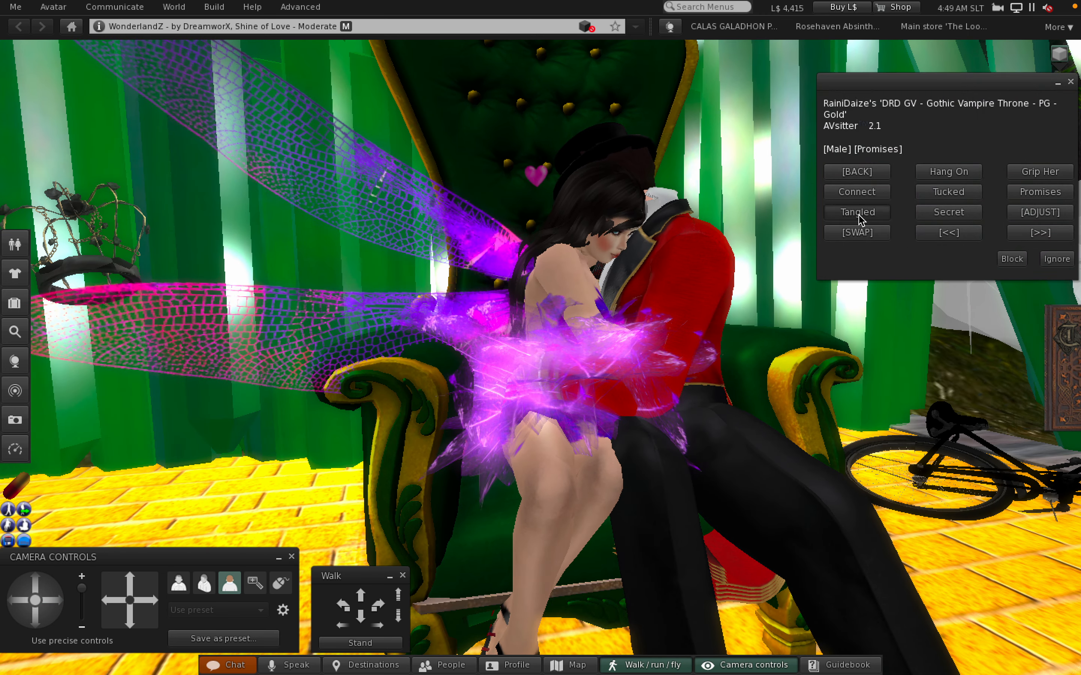
pyautogui.click(856, 212)
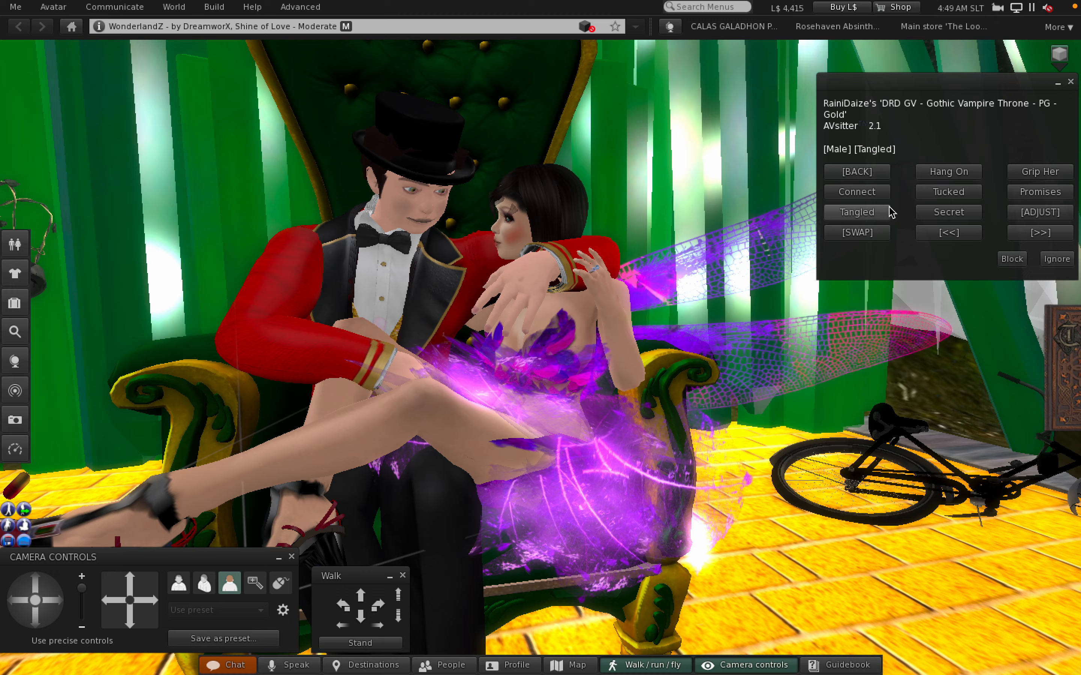
pyautogui.click(947, 212)
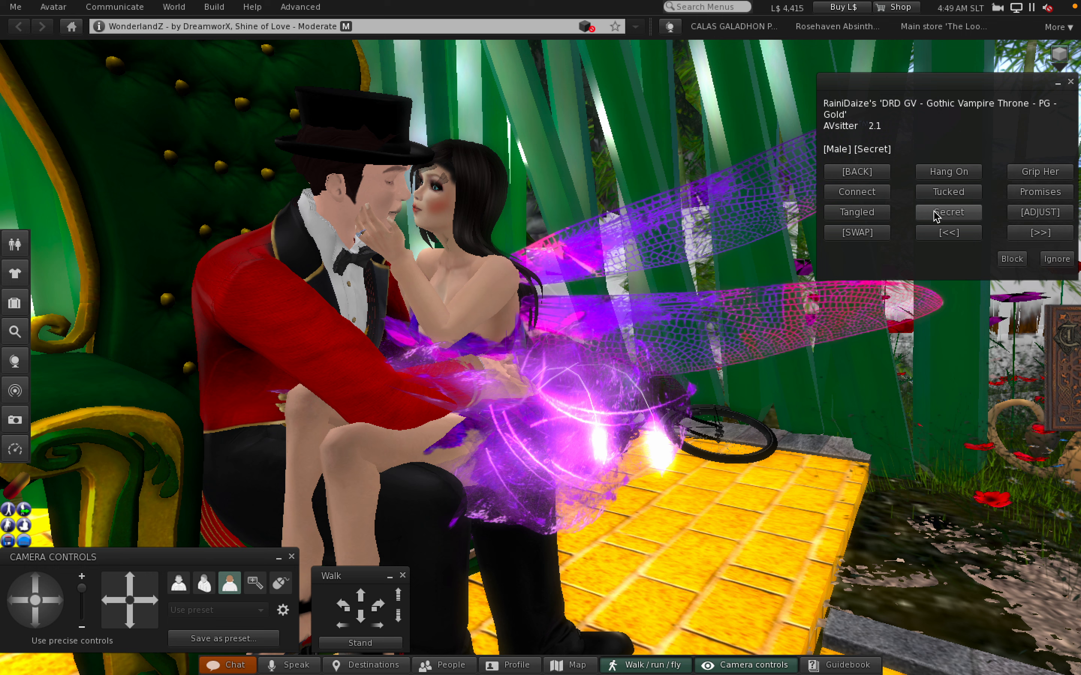
pyautogui.click(1041, 232)
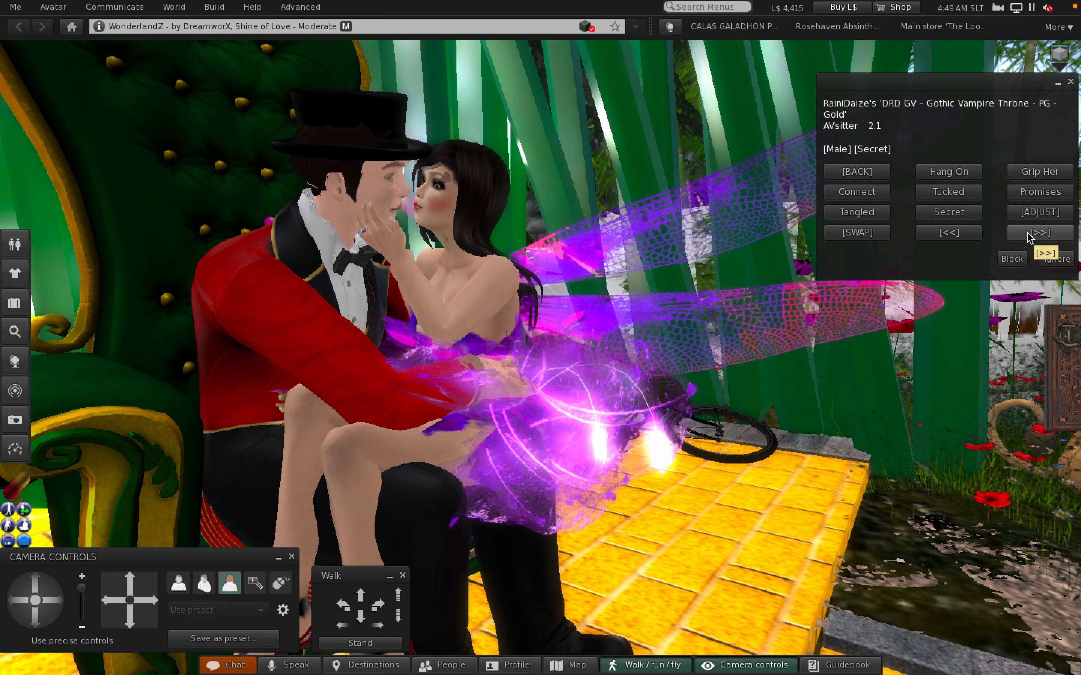
pyautogui.click(1039, 232)
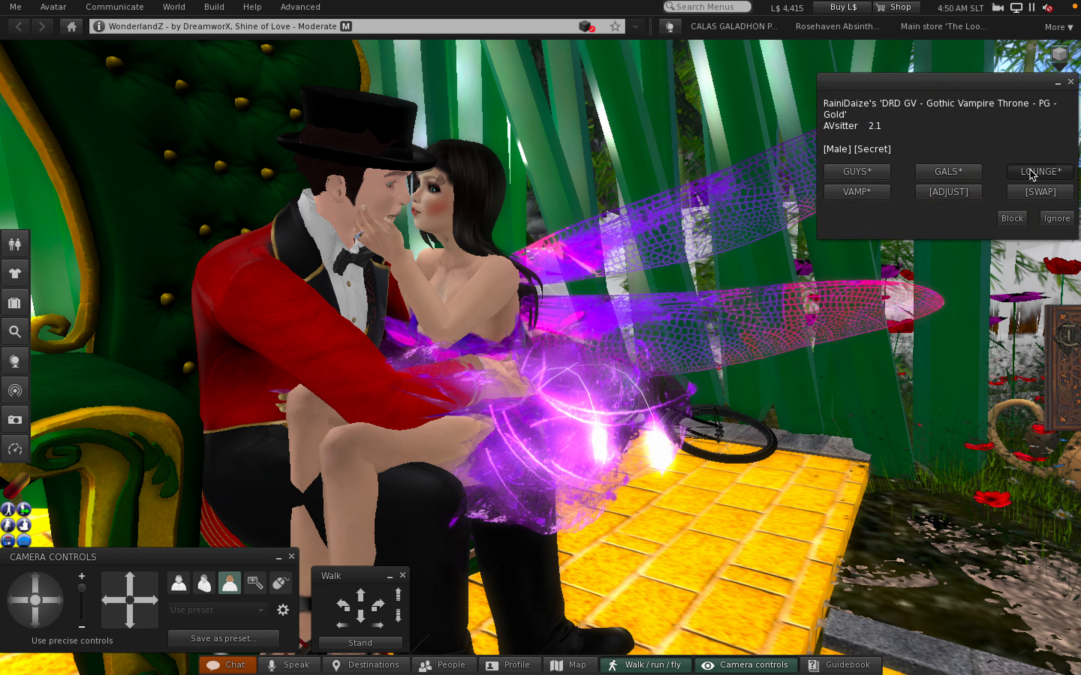
# Pick the vampire feeding category and seat the couple in Feed Her 1.
pyautogui.click(1038, 171)
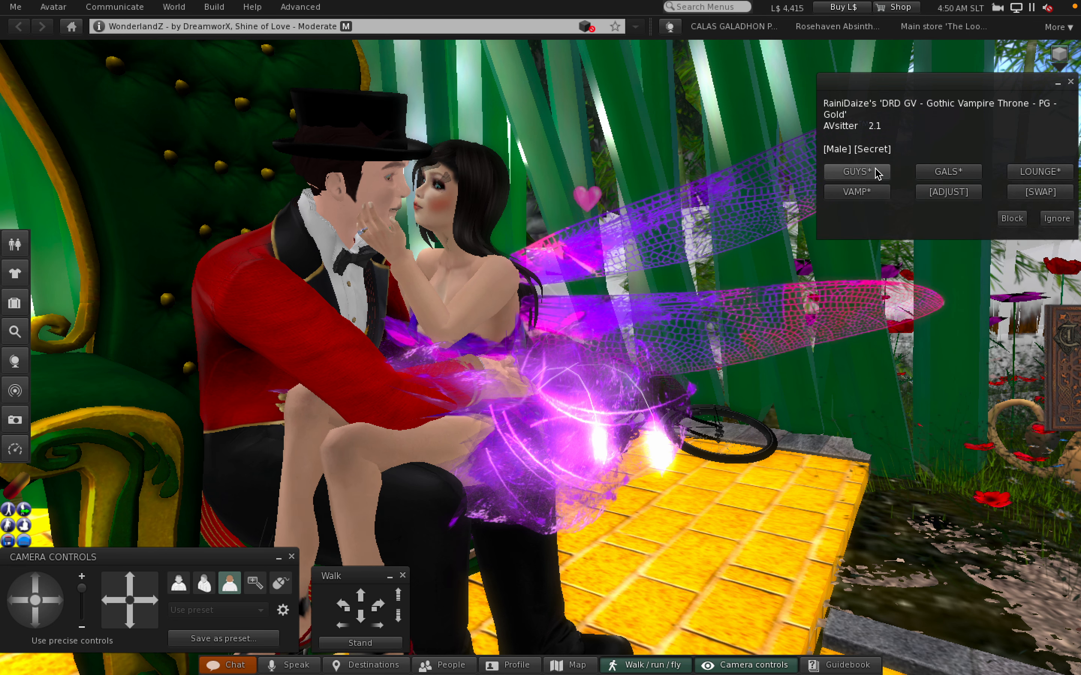
pyautogui.click(856, 172)
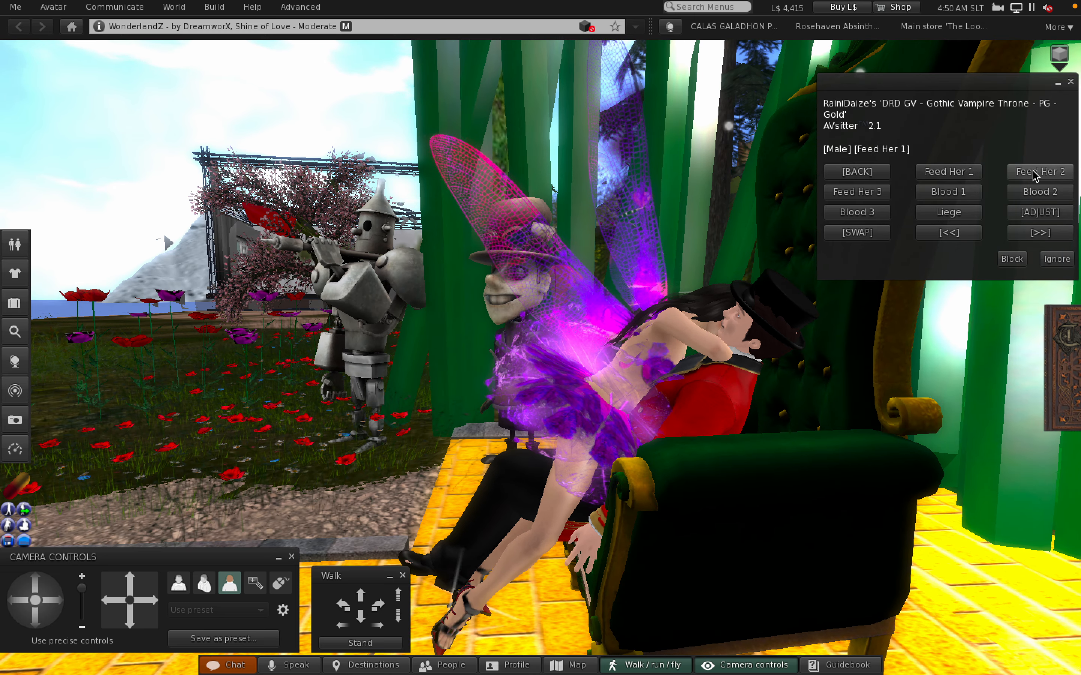
# Cycle Feed Her 2, Feed Her 3 and Liege, then page on to the next set of poses.
pyautogui.click(1038, 172)
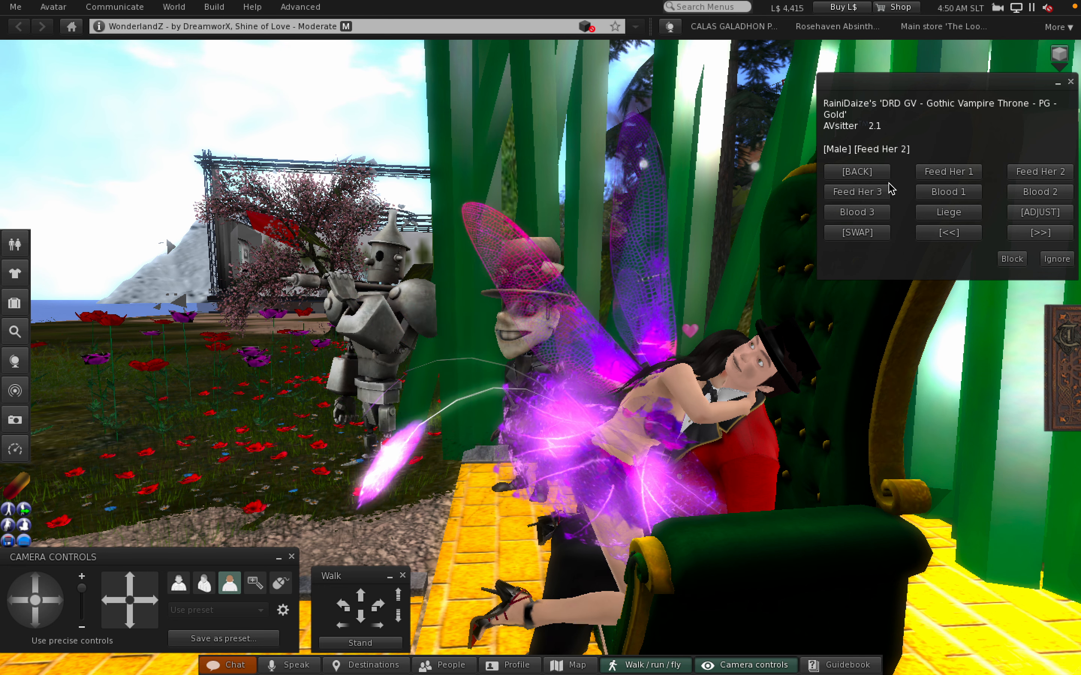
pyautogui.click(857, 191)
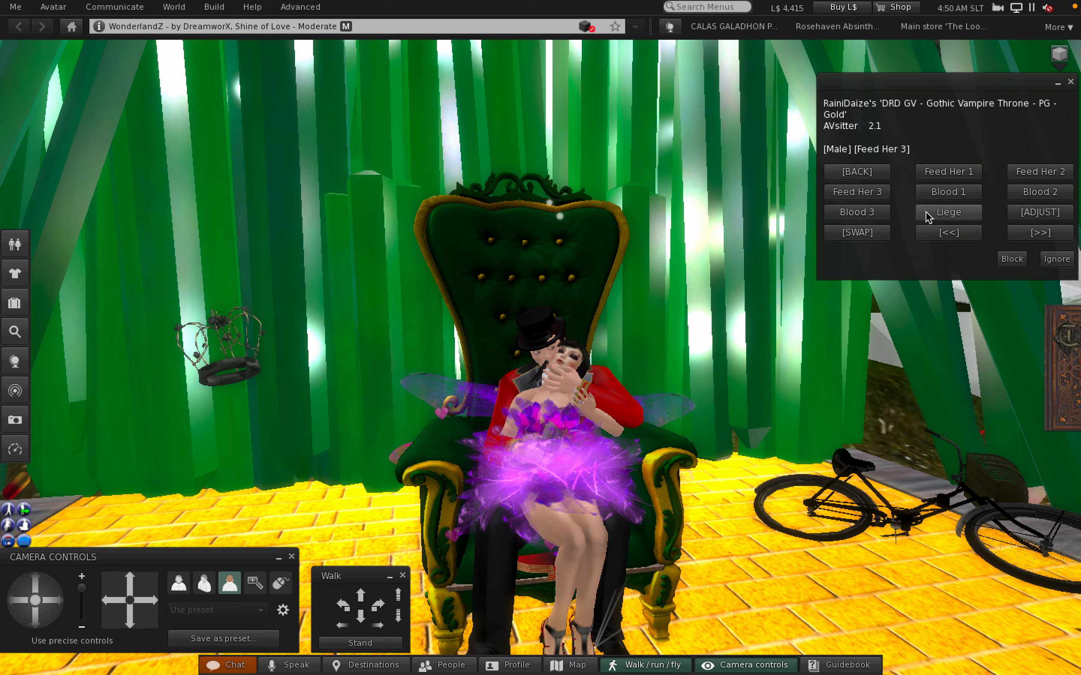
pyautogui.click(947, 213)
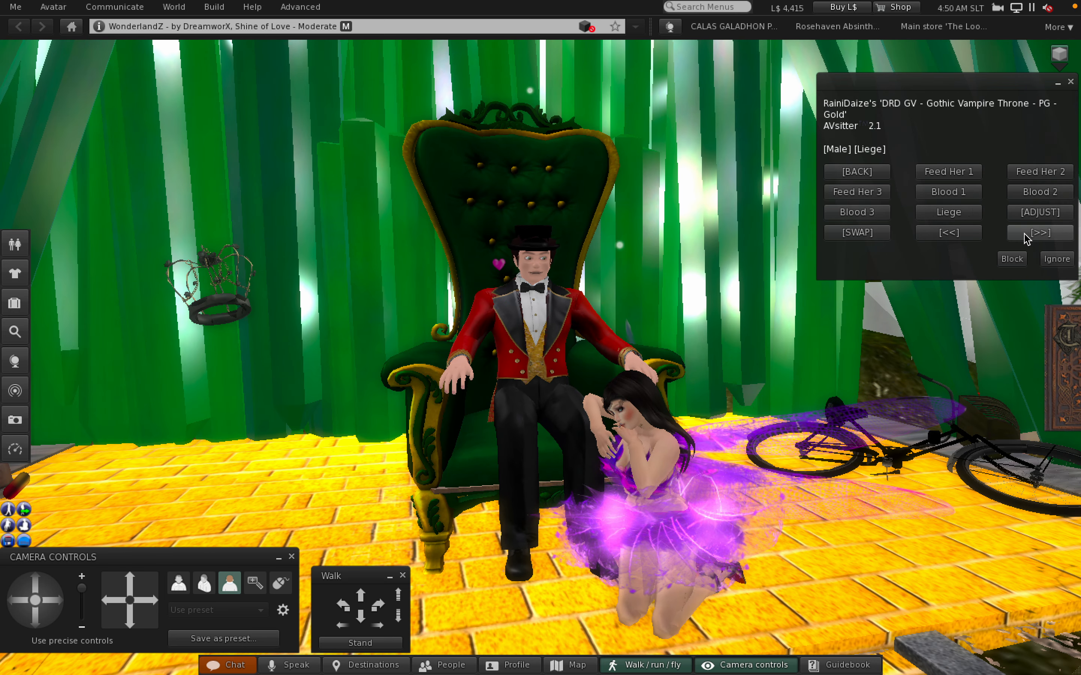
pyautogui.click(1038, 232)
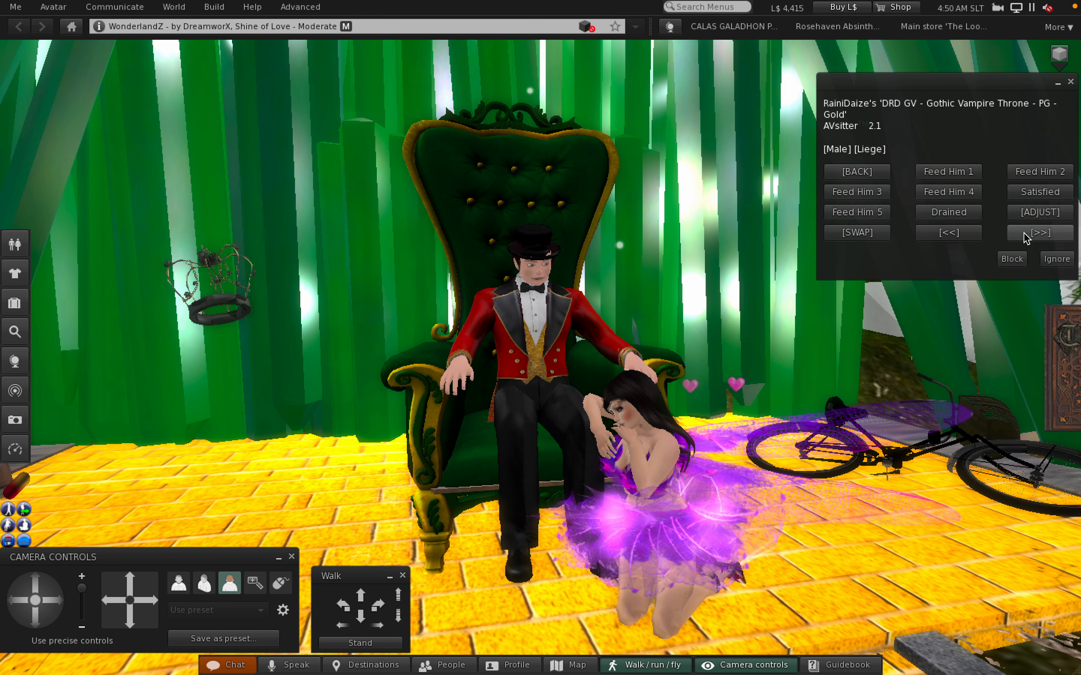
pyautogui.click(947, 213)
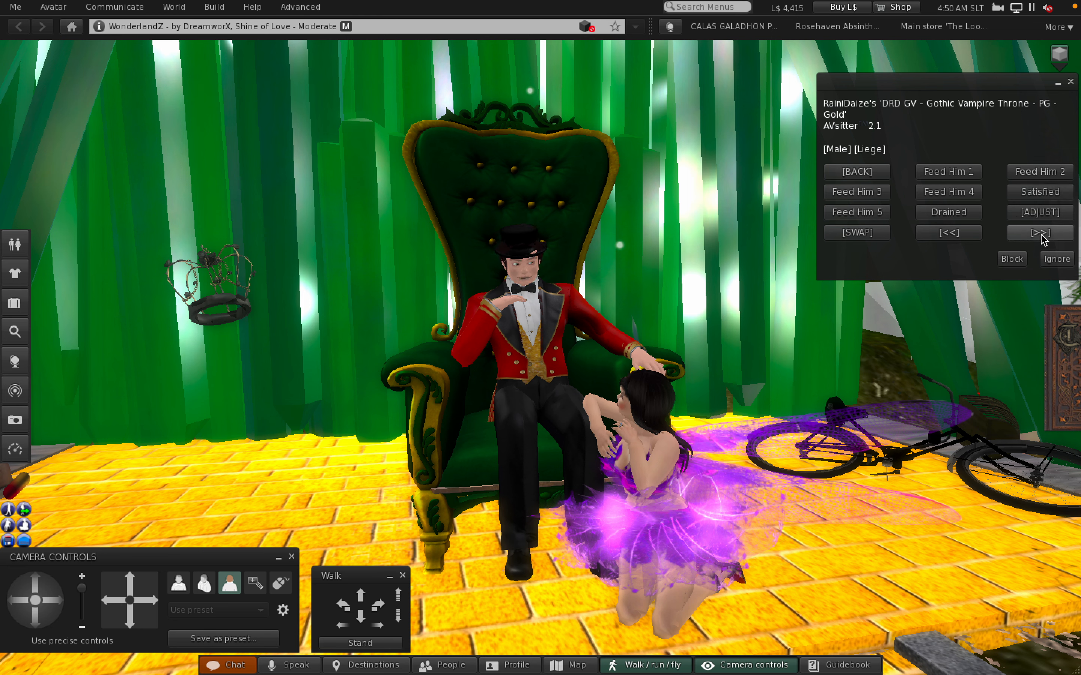
pyautogui.click(1039, 232)
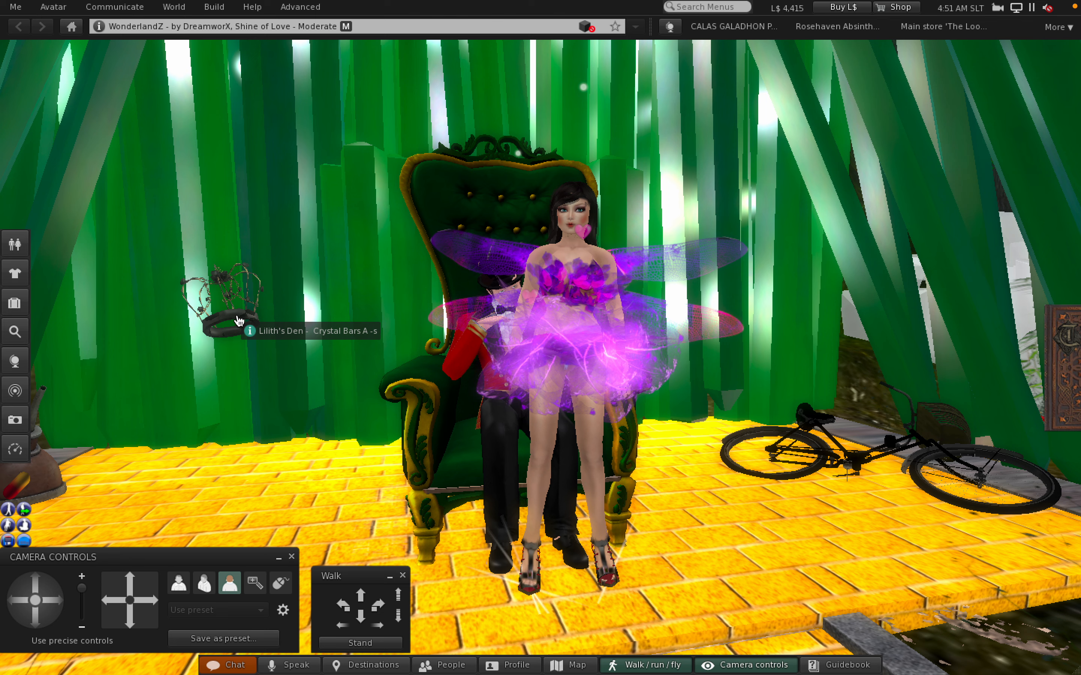
# Attempt Sit here on the crystal crown and dismiss the no-room-to-sit notice.
pyautogui.rightClick(237, 321)
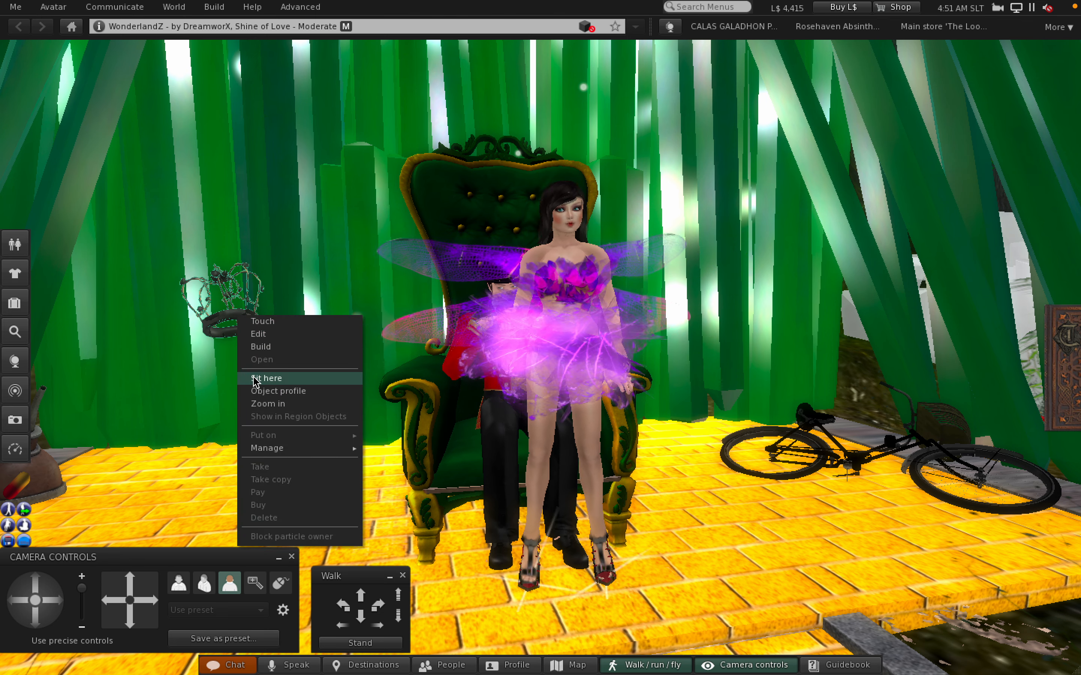
pyautogui.click(266, 378)
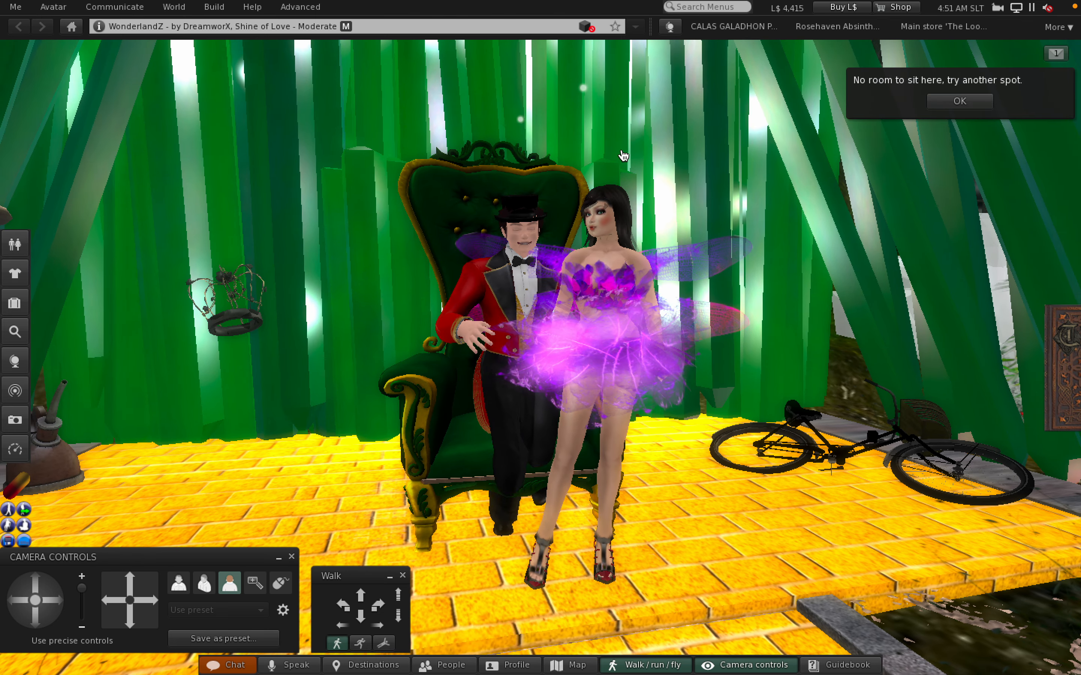
pyautogui.click(957, 100)
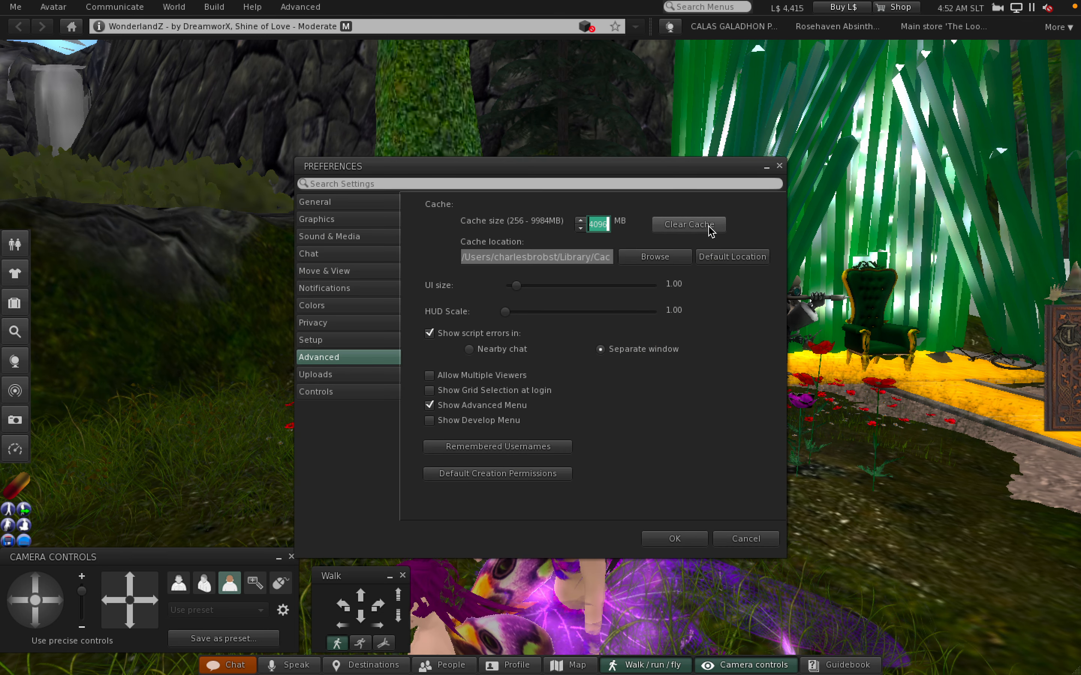
# Clear Cache in Advanced preferences, confirm OK, and close the restart notice.
pyautogui.click(687, 224)
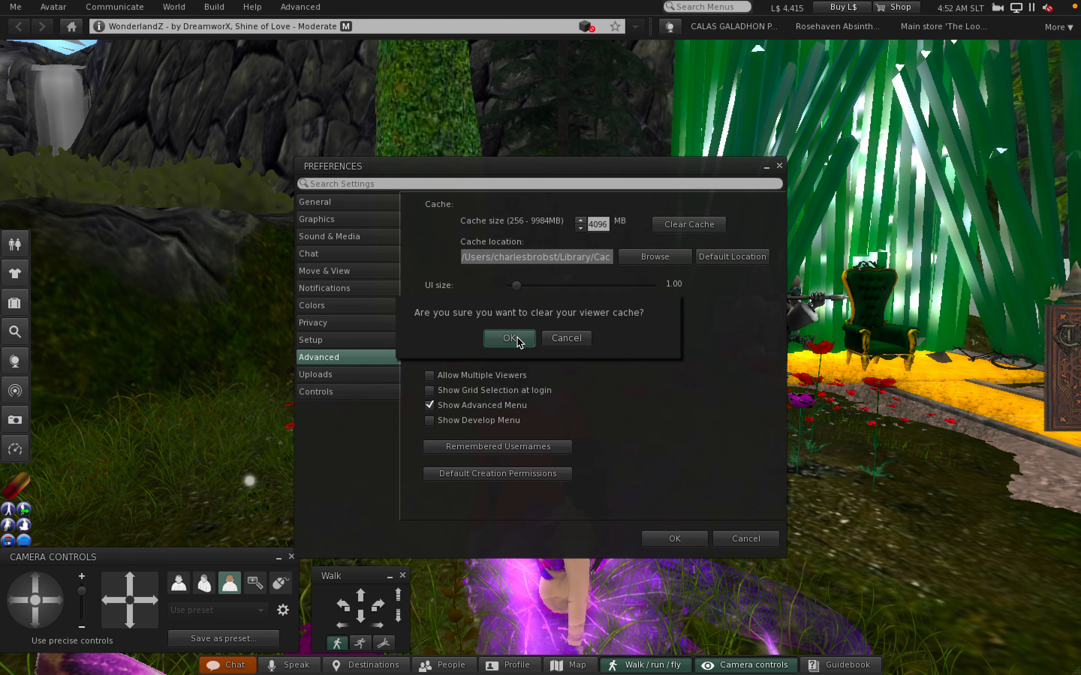
pyautogui.click(509, 338)
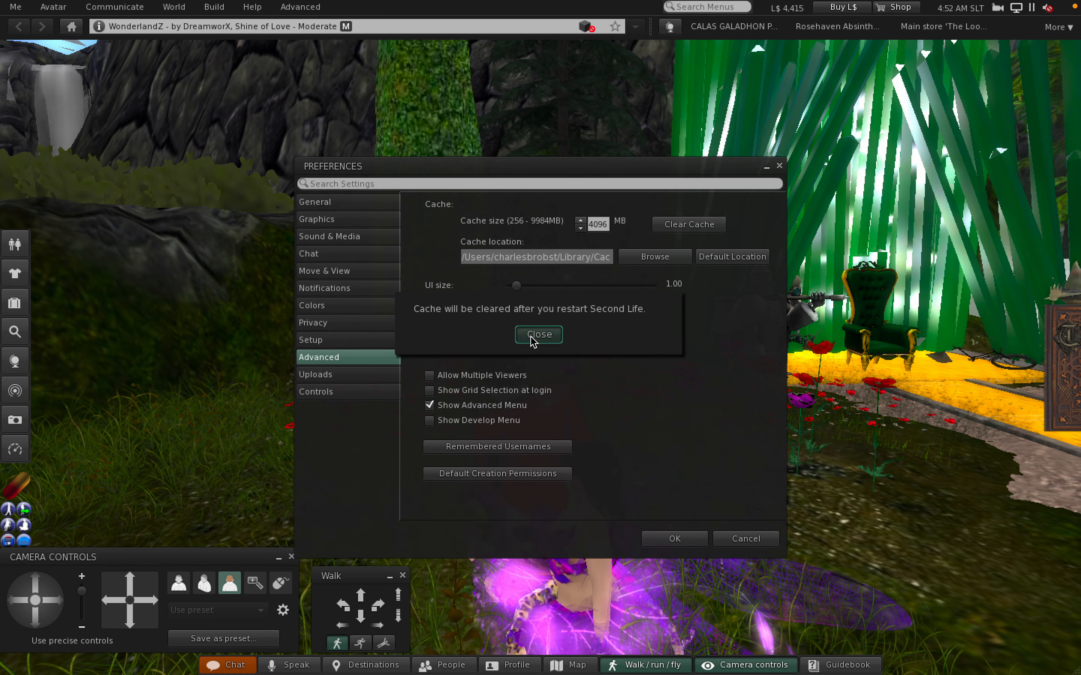
pyautogui.click(537, 334)
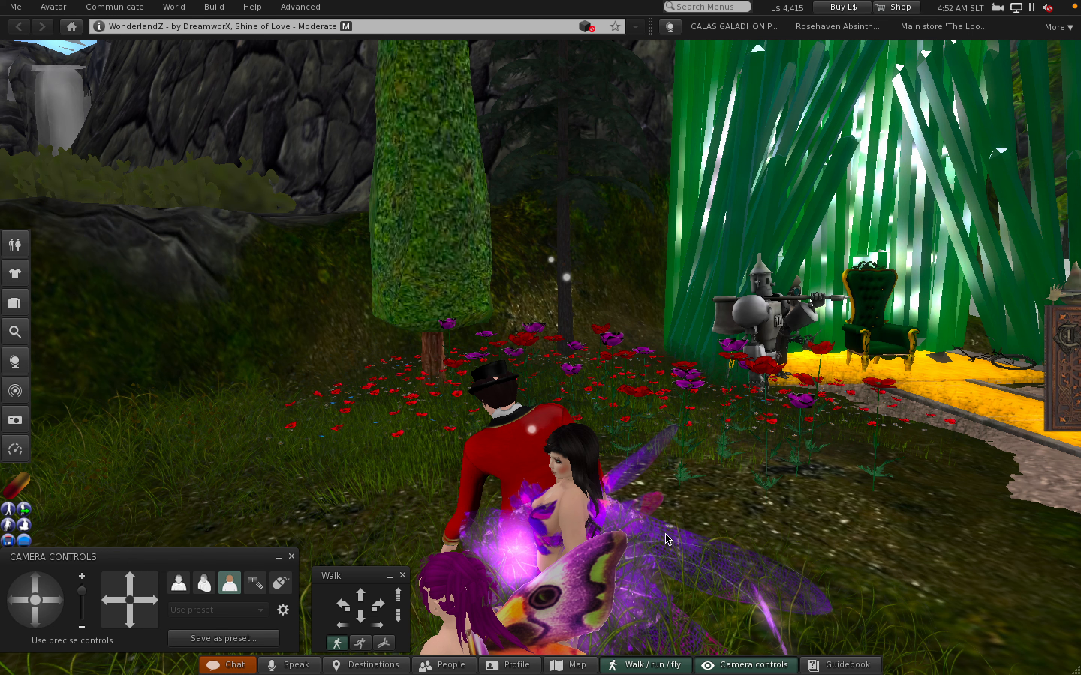